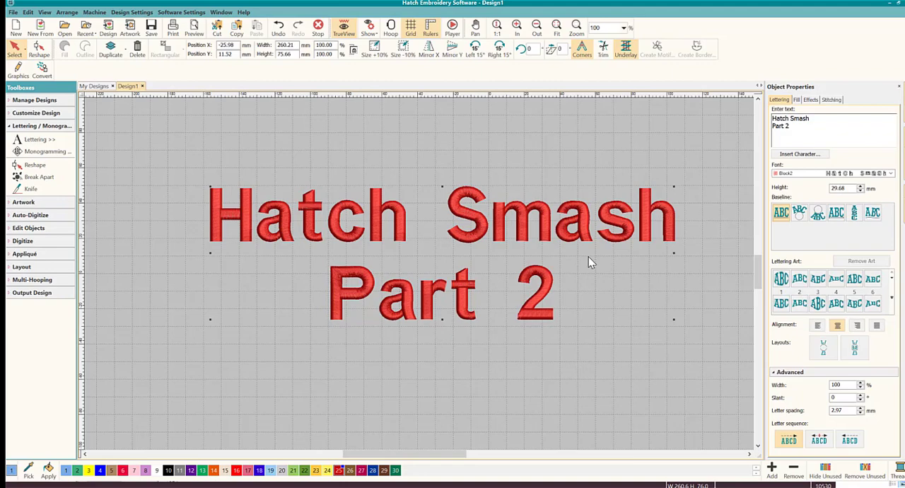
mouse_move(460, 272)
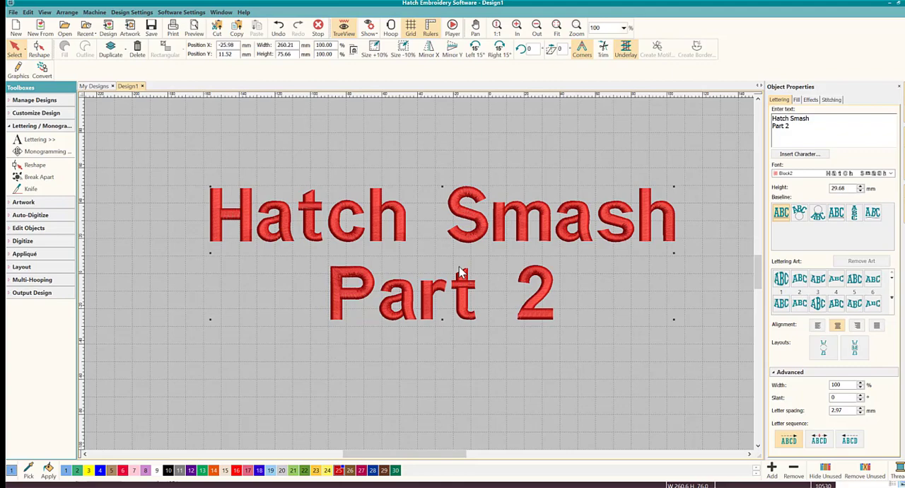
mouse_move(332, 198)
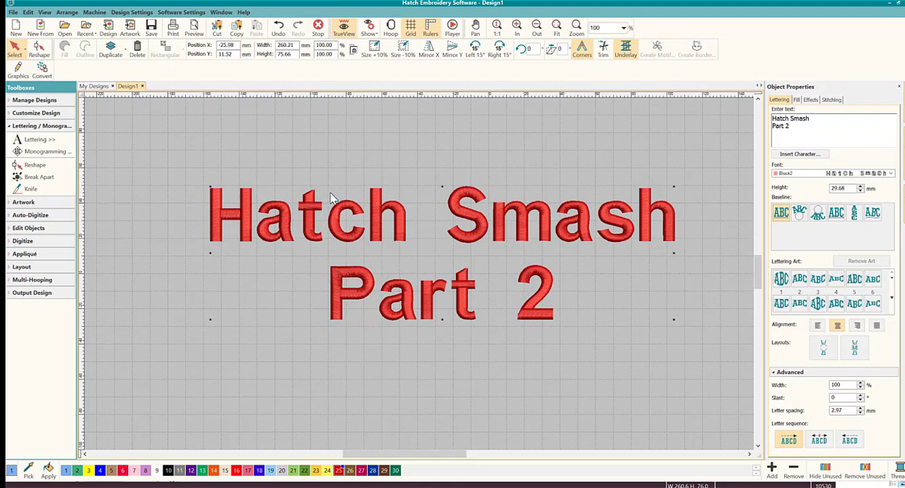
mouse_move(356, 208)
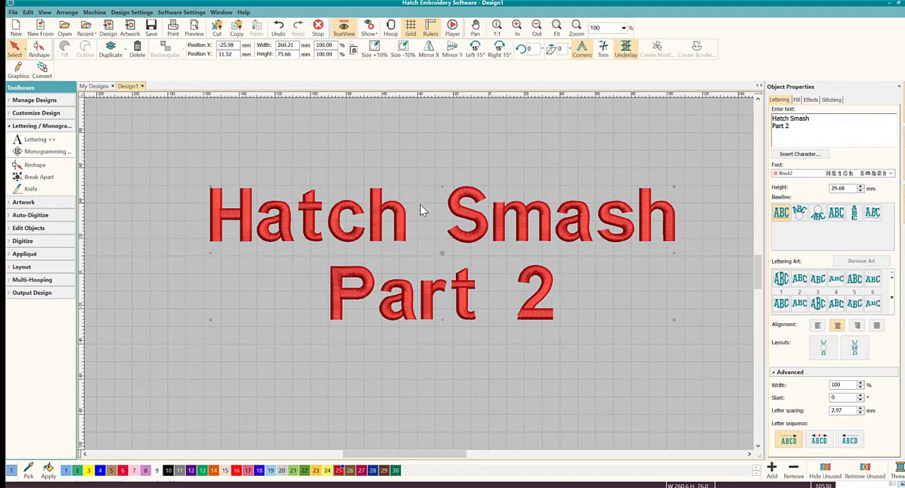
mouse_move(413, 227)
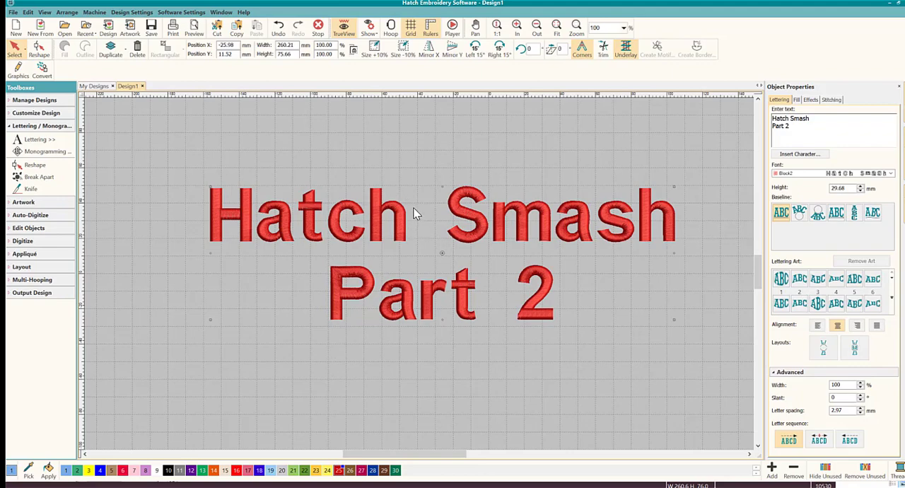
mouse_move(181, 138)
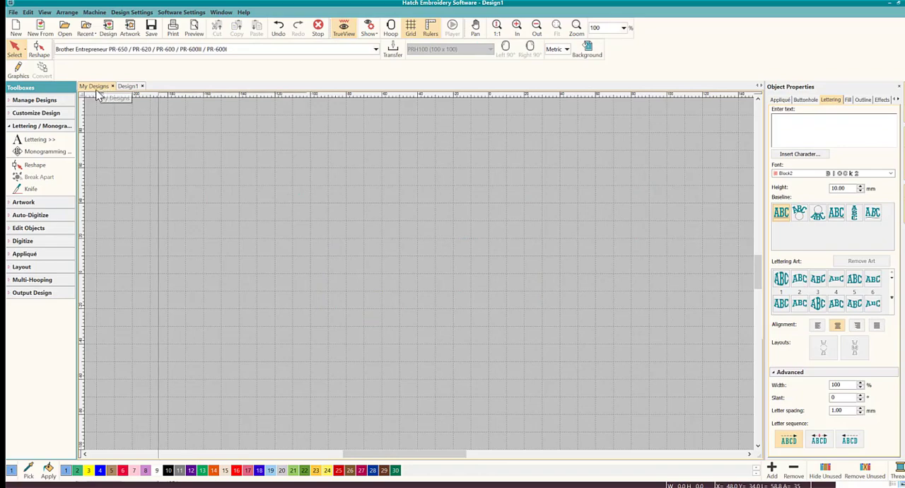
Step: Show the details of Bird 5 - 213120.EMB in the My Designs library
click(94, 85)
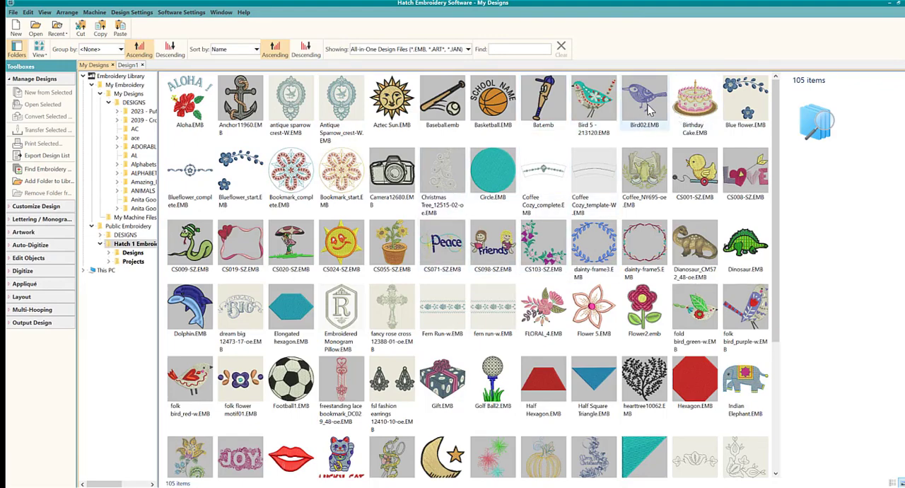
click(594, 102)
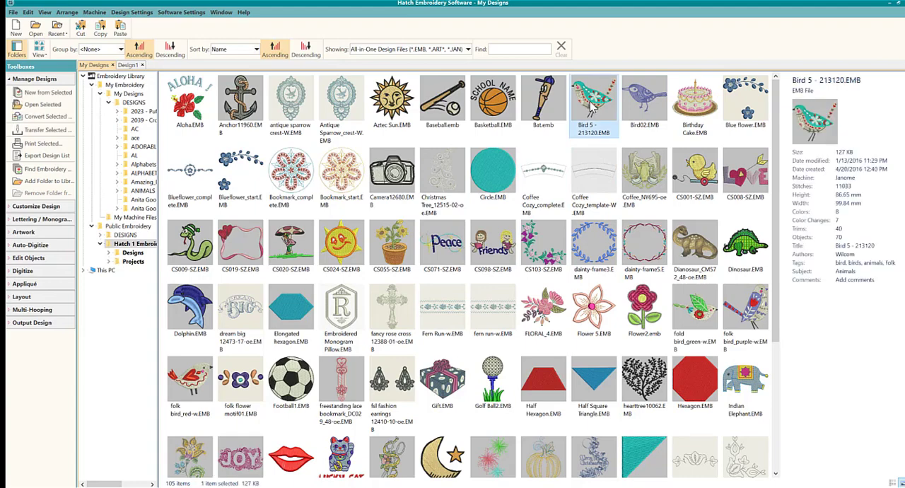
mouse_move(617, 85)
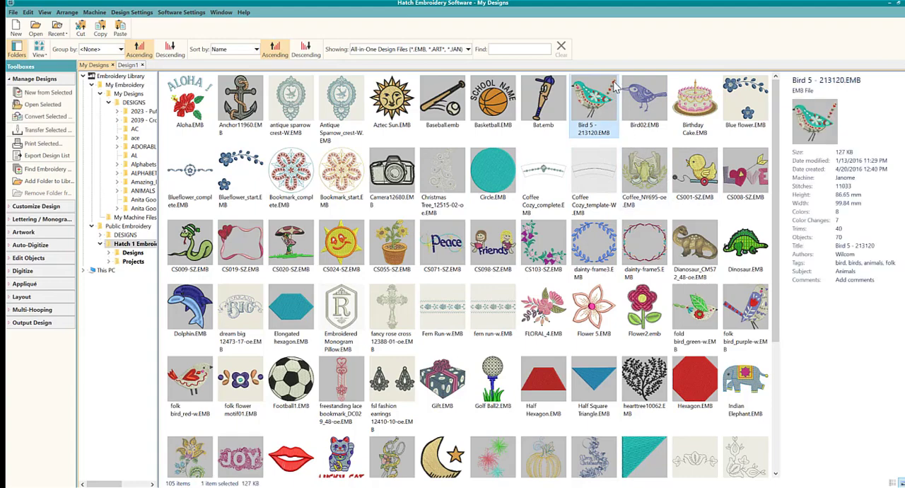
mouse_move(594, 102)
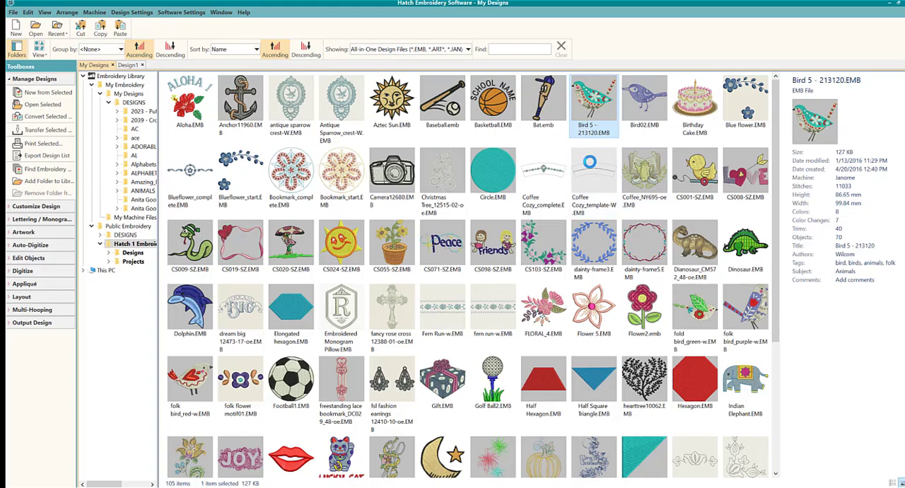
Step: Open Bird 5 - 213120 in its own tab and box-select the whole bird
double_click(594, 102)
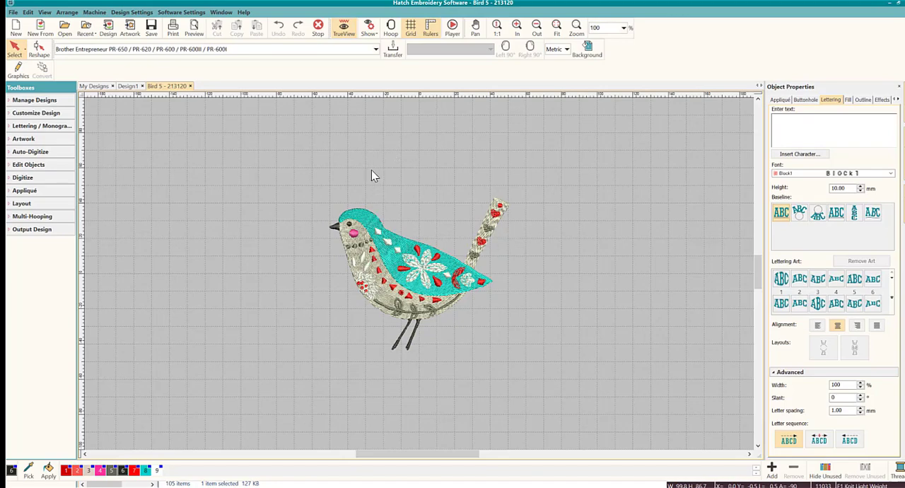
mouse_move(381, 172)
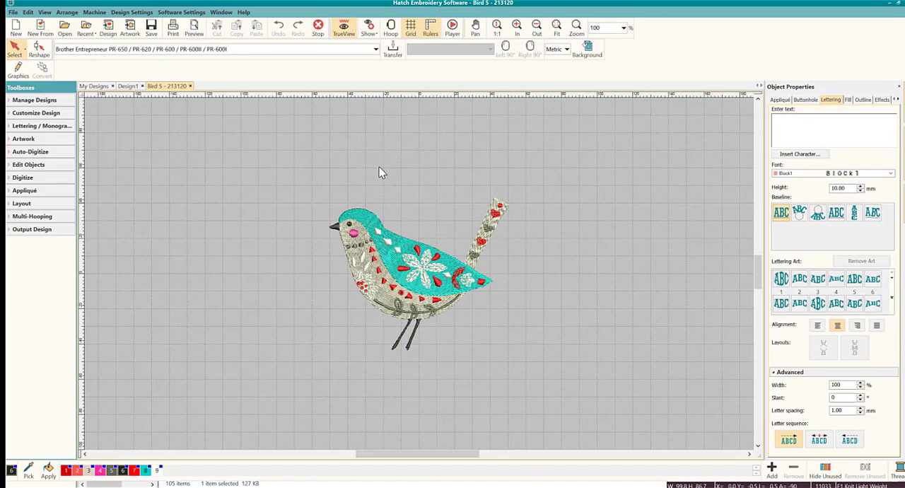
mouse_move(348, 197)
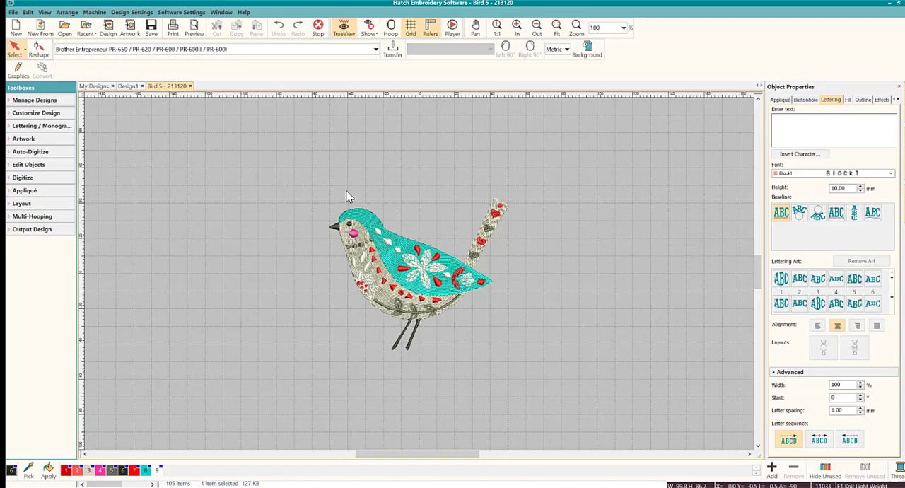
mouse_move(367, 179)
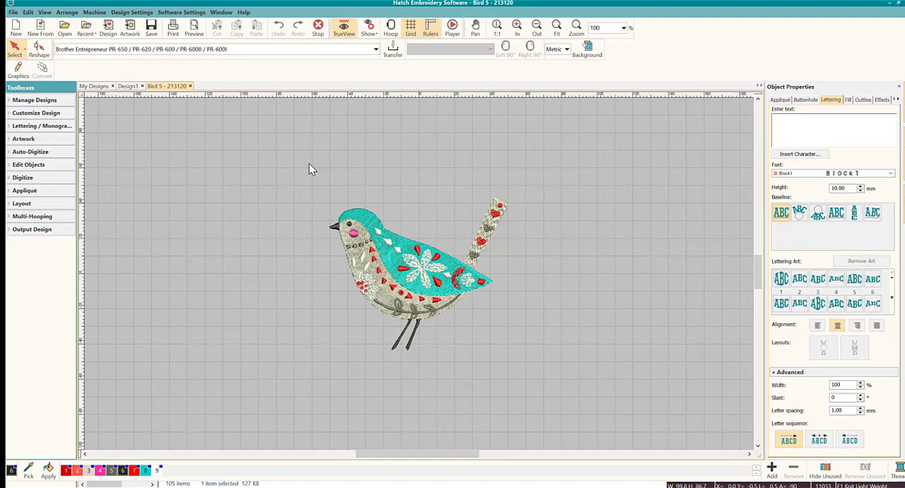
drag(309, 164, 565, 382)
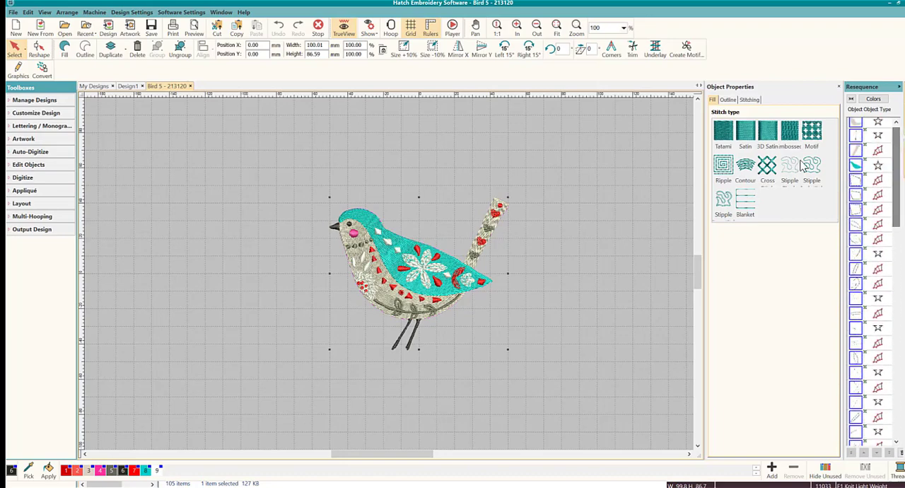
mouse_move(594, 248)
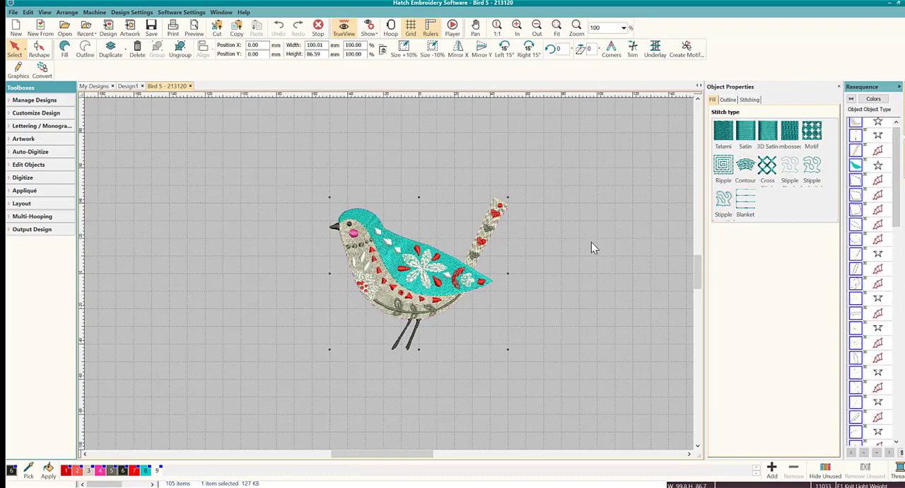
mouse_move(361, 202)
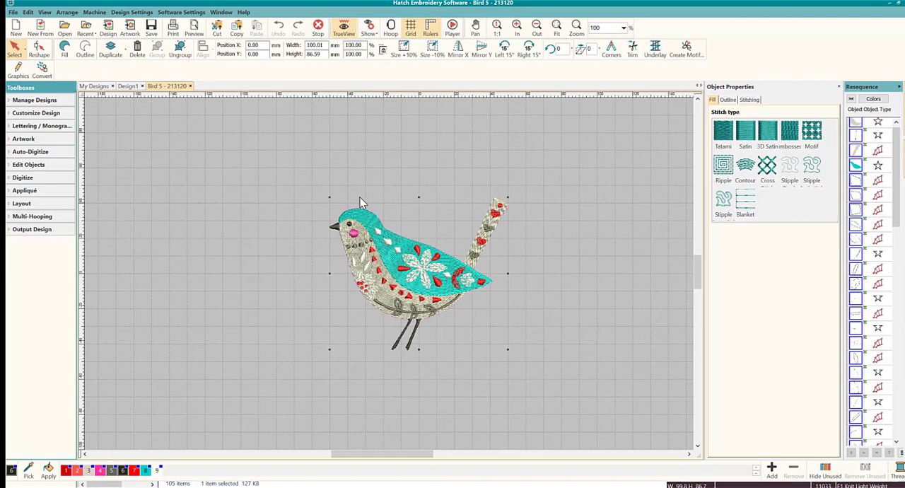
mouse_move(142, 208)
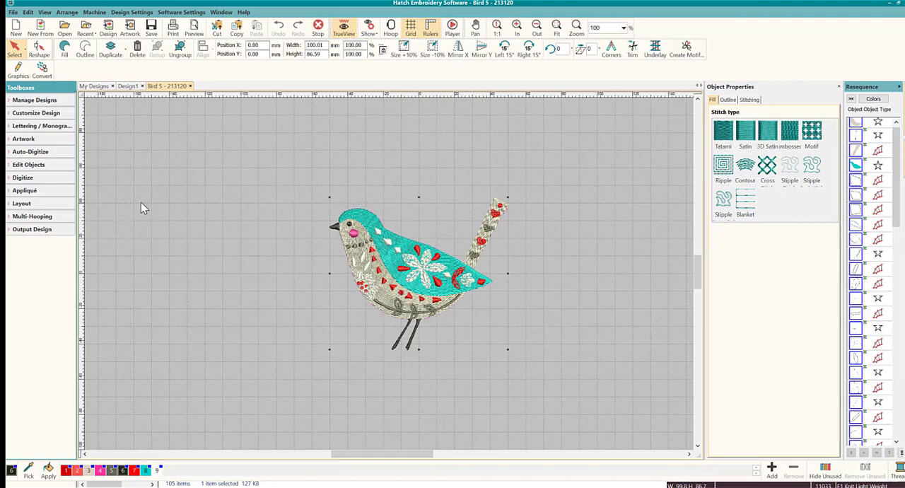
Step: Bring up the Create Outlines and Offsets settings from Edit Objects for the selected bird
click(28, 164)
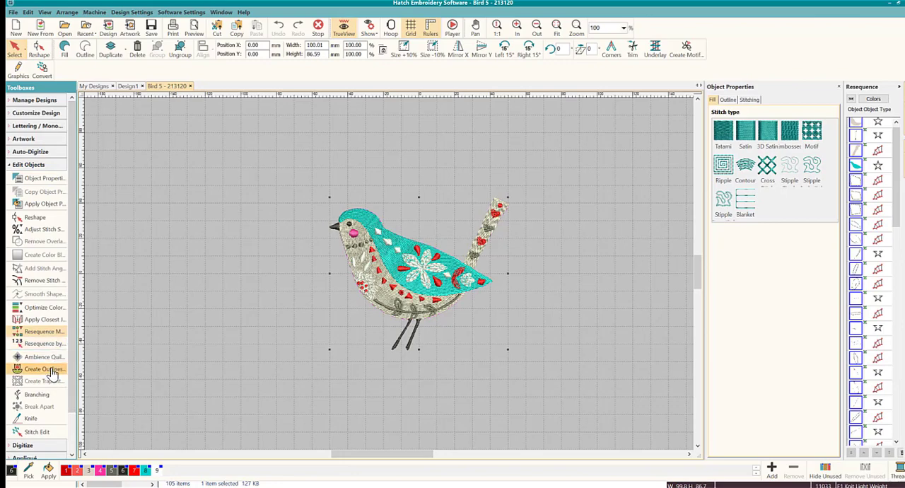
click(43, 369)
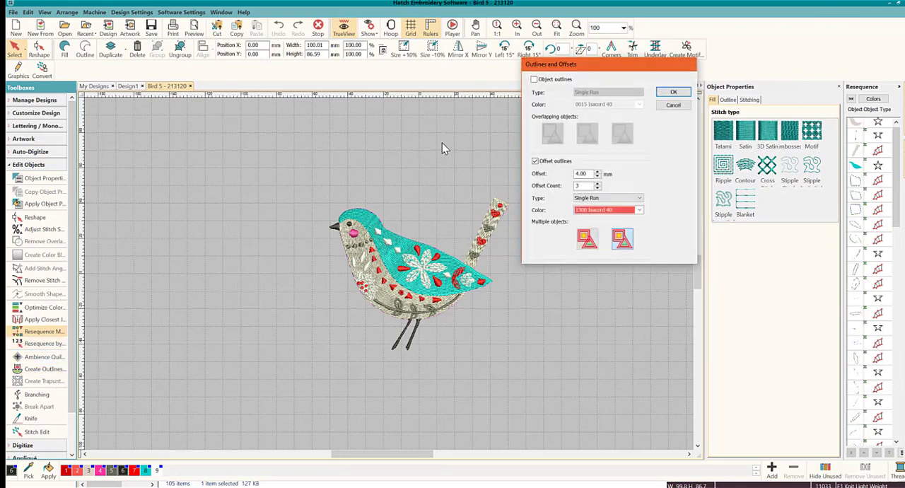
mouse_move(491, 190)
text(4)
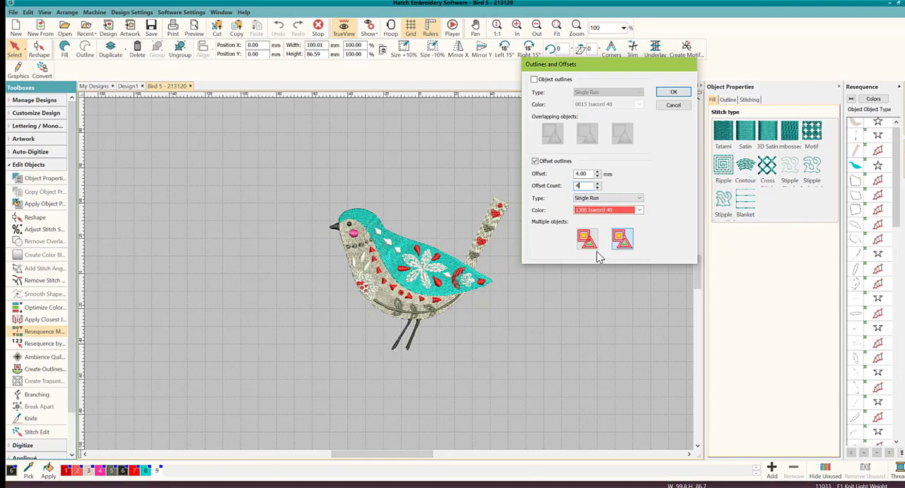
mouse_move(587, 239)
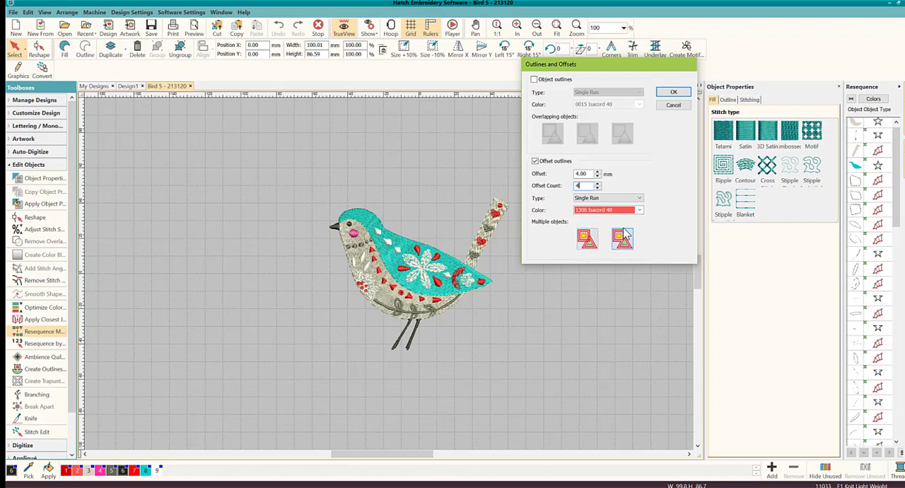
mouse_move(620, 239)
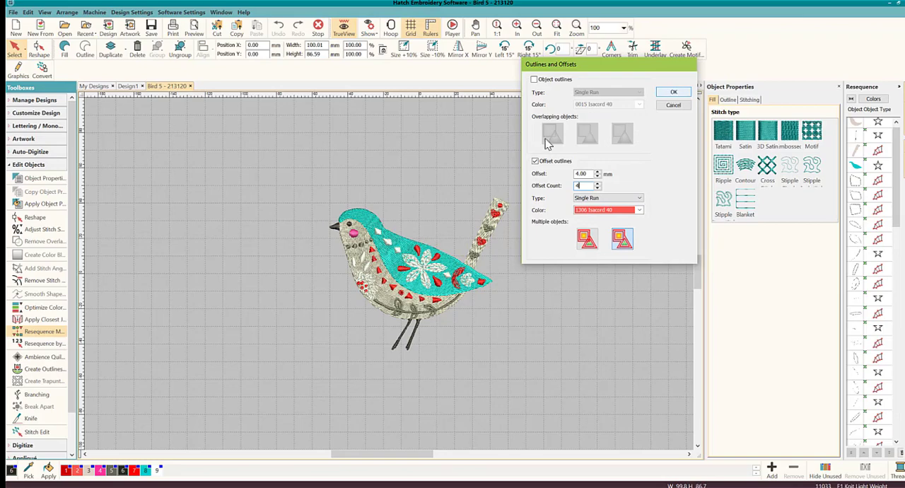
Step: Confirm creation of the four red 4 mm single-run offset outlines around the bird
click(672, 92)
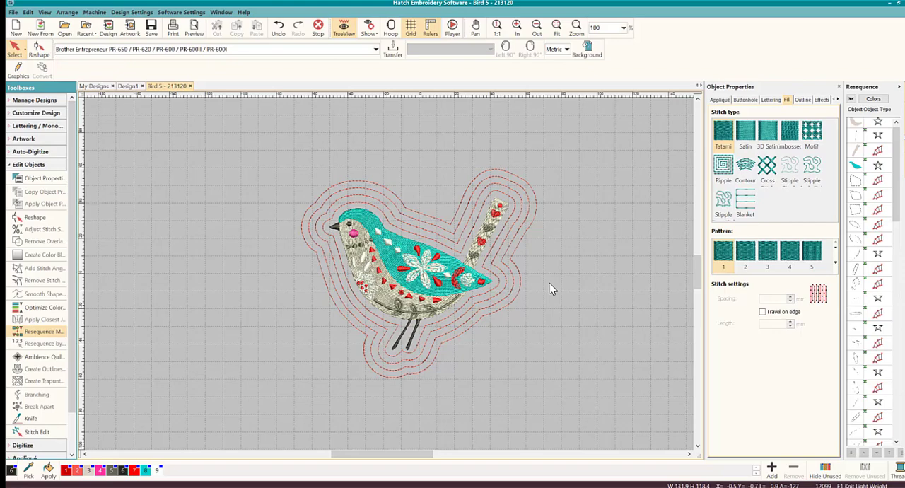
mouse_move(510, 276)
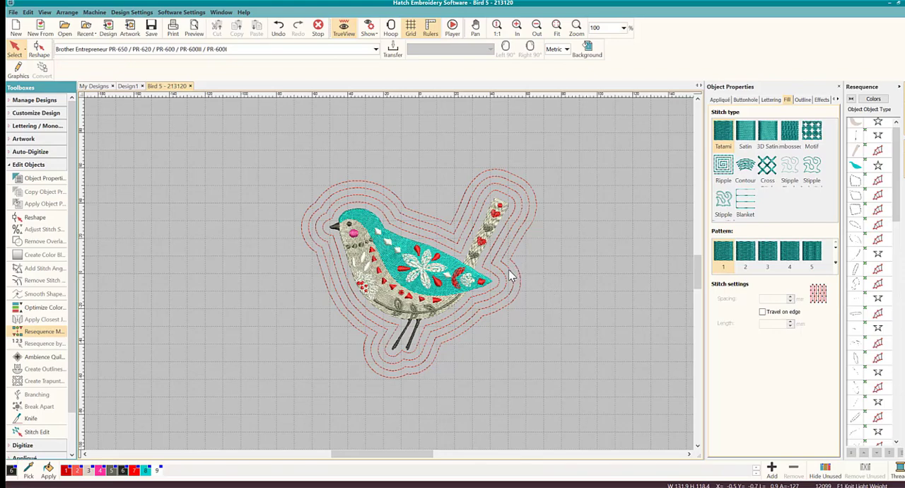
mouse_move(428, 255)
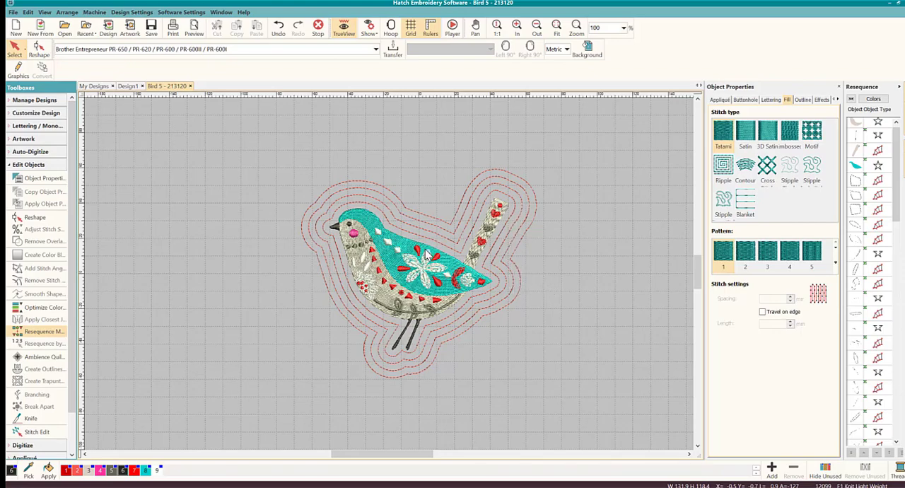
mouse_move(495, 267)
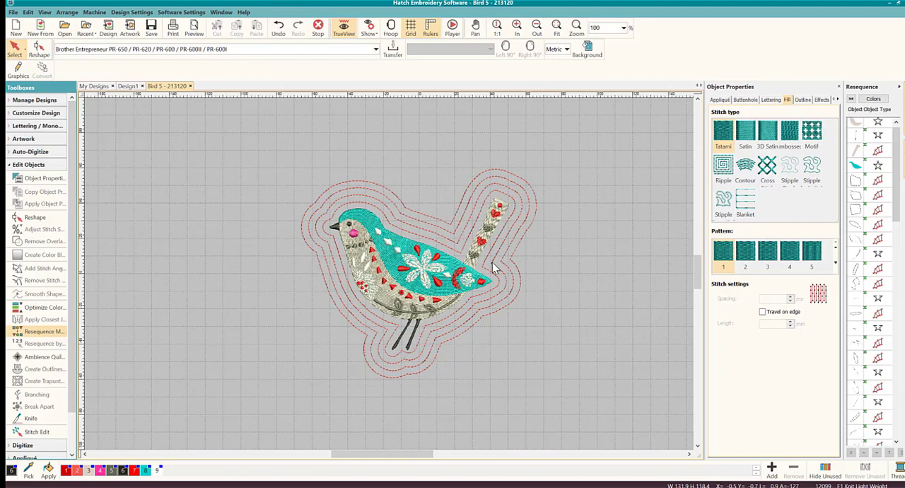
mouse_move(405, 224)
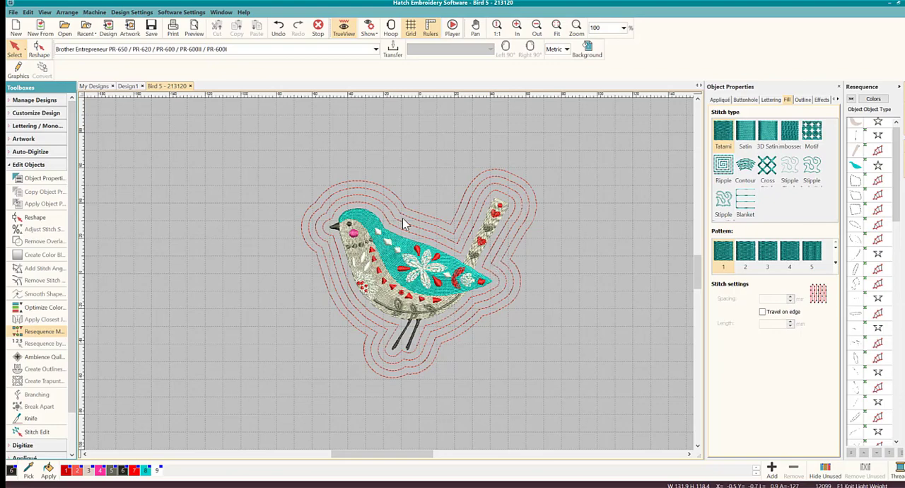
mouse_move(530, 234)
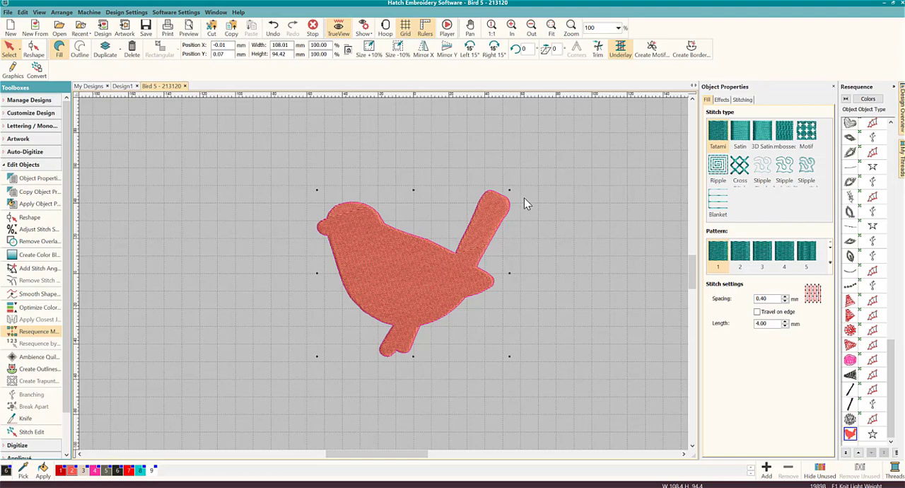
mouse_move(552, 191)
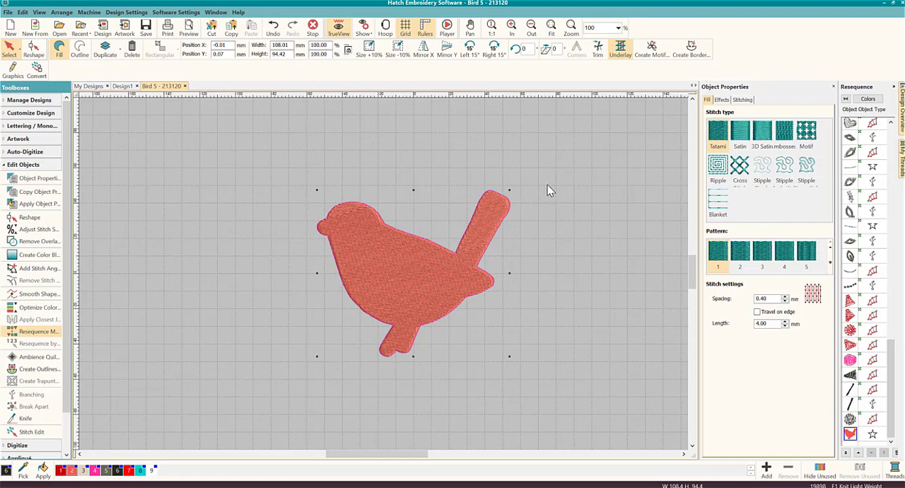
mouse_move(492, 222)
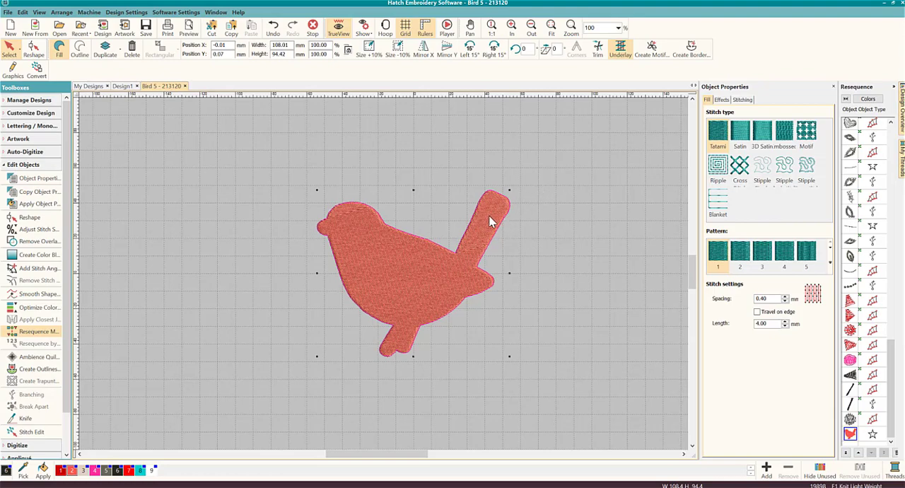
mouse_move(444, 287)
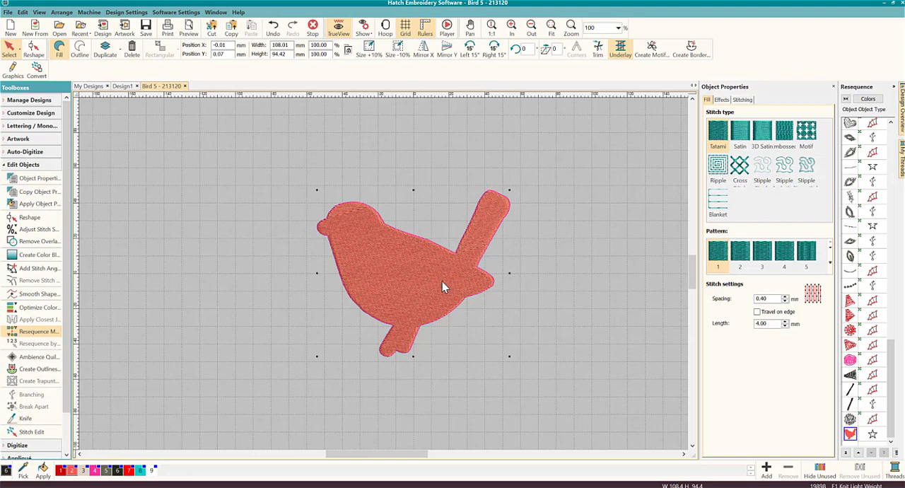
mouse_move(434, 272)
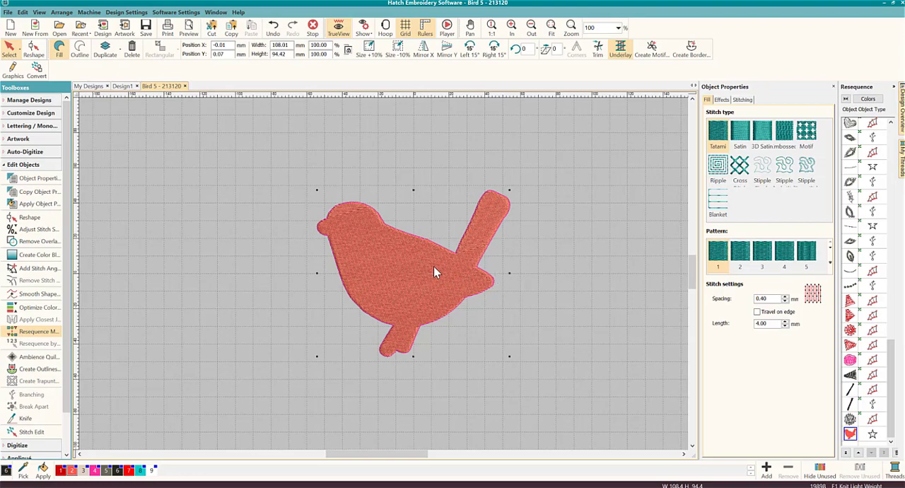
mouse_move(462, 265)
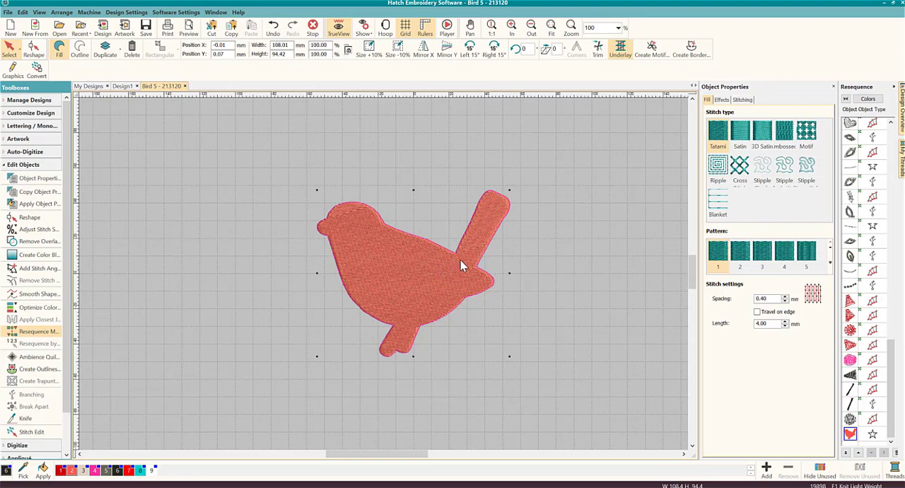
mouse_move(465, 263)
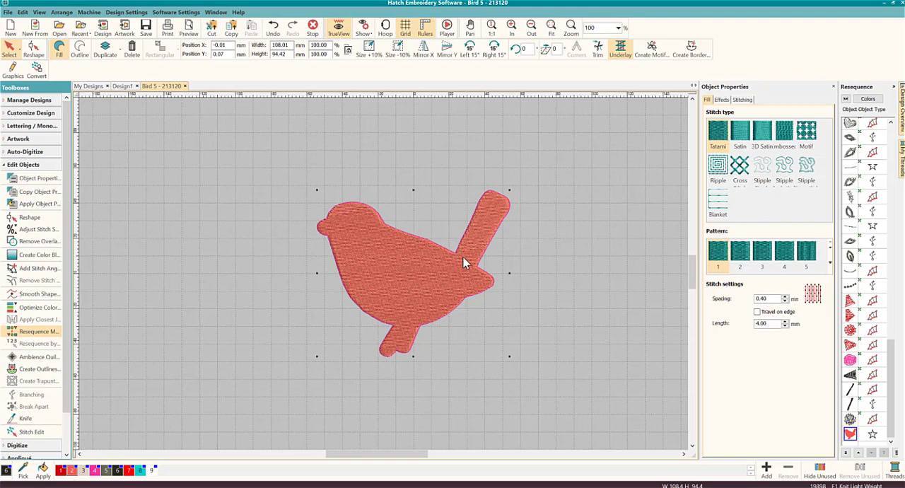
mouse_move(466, 263)
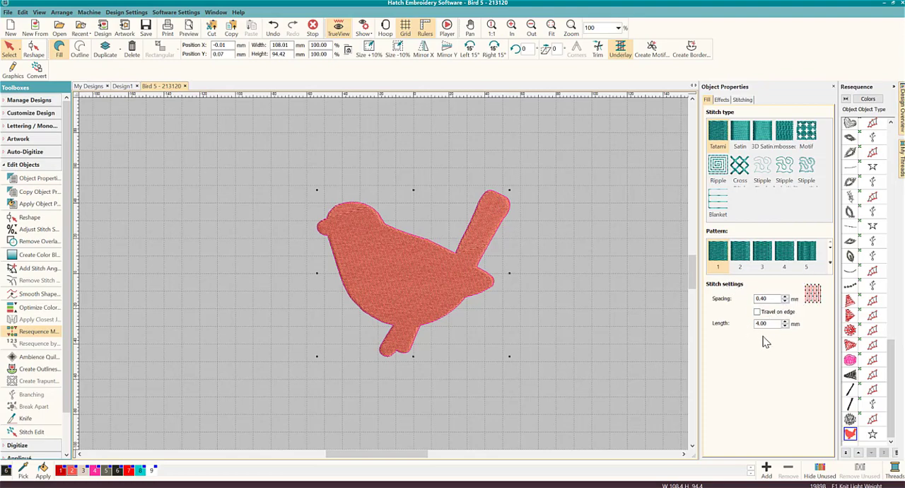
mouse_move(790, 314)
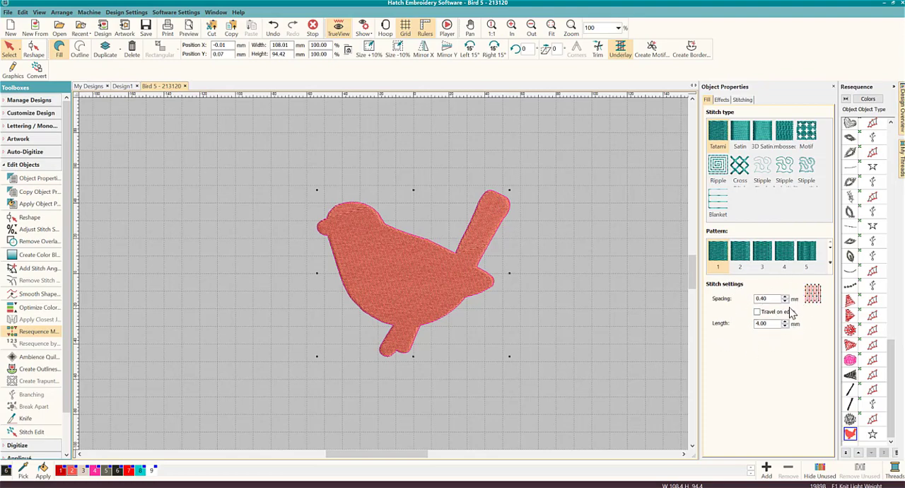
Step: Enable Travel on edge, set 2.00 mm tatami spacing, and turn off Underlay 1
click(757, 311)
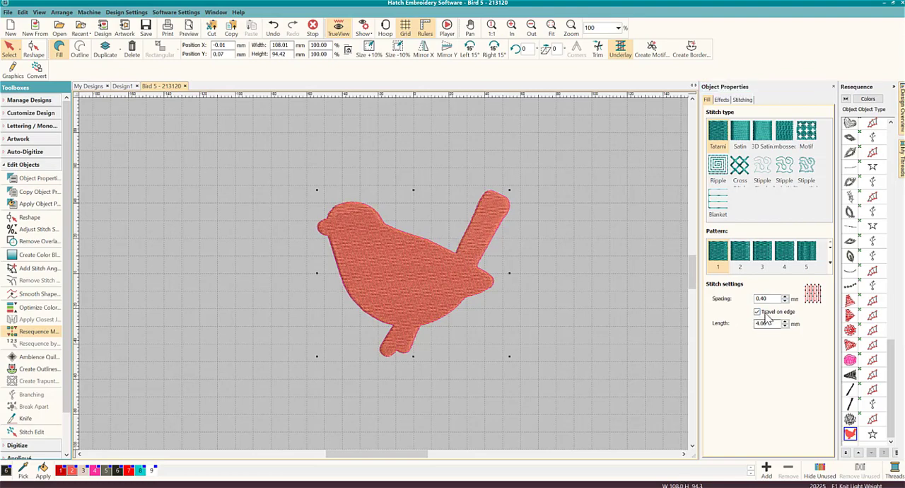
click(767, 298)
text(2)
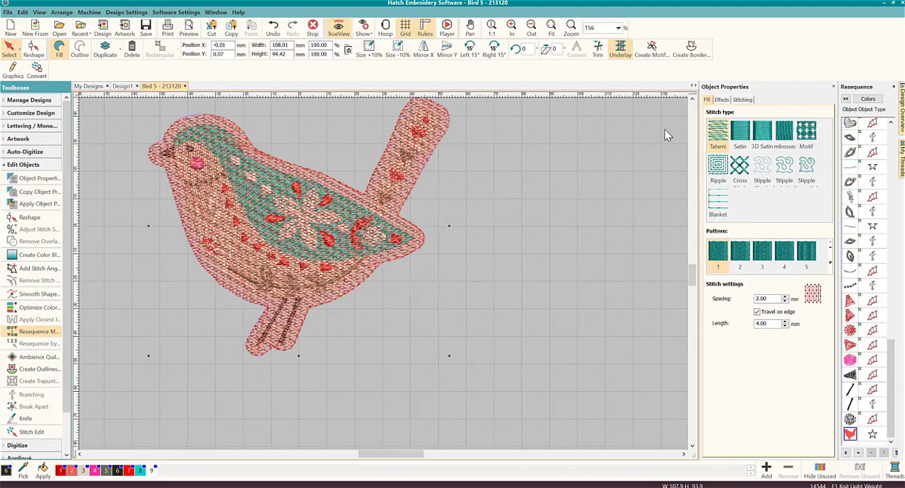
click(741, 98)
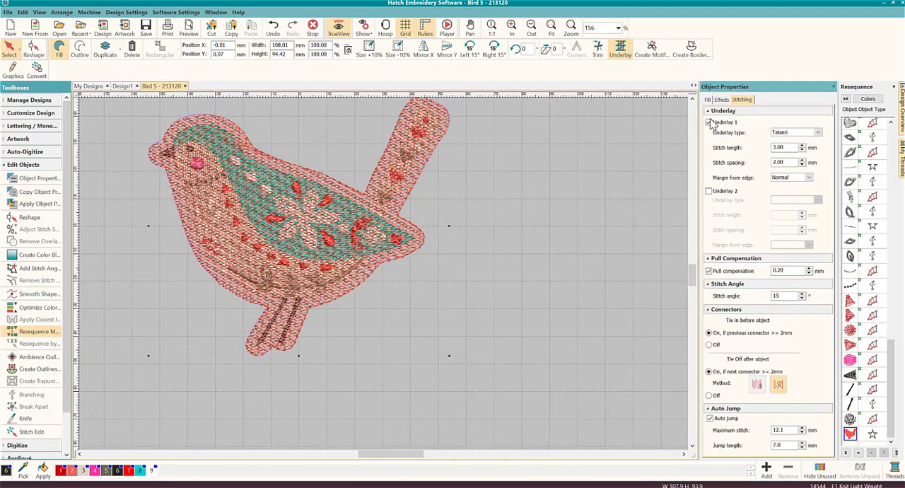
click(709, 122)
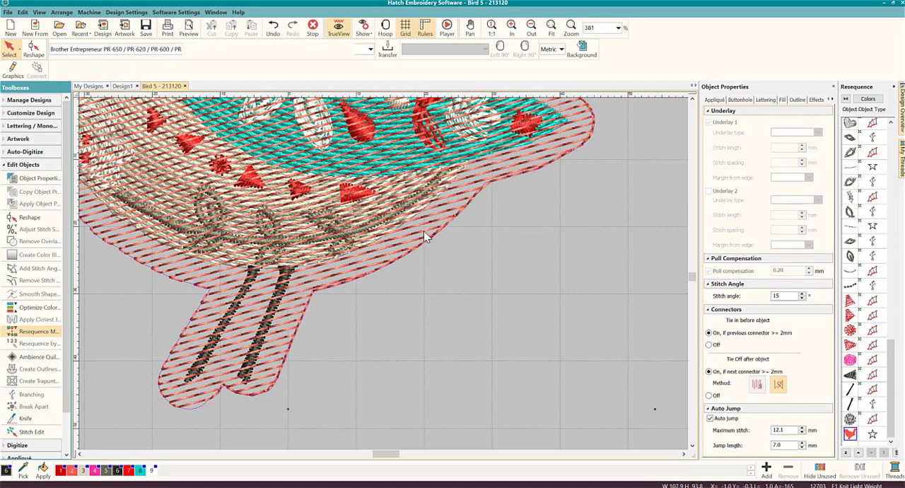
Step: Select the background silhouette and change its tatami spacing to 1.50 mm
click(424, 234)
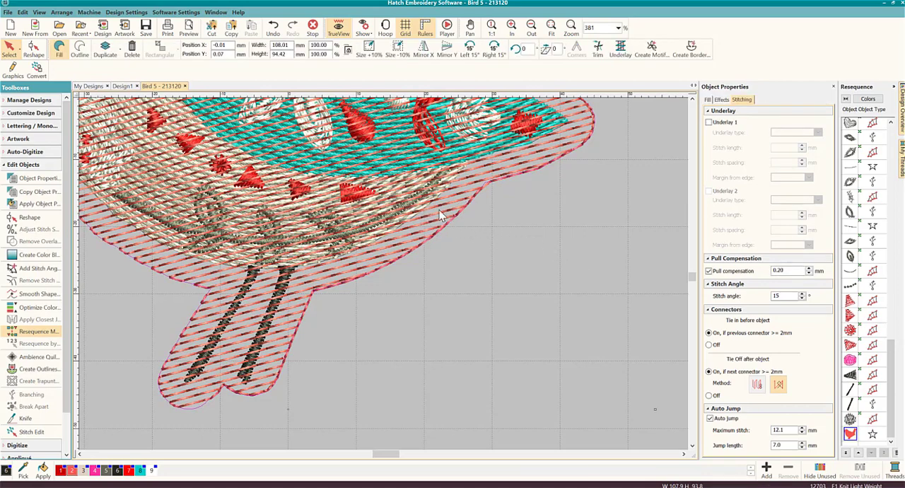
mouse_move(463, 225)
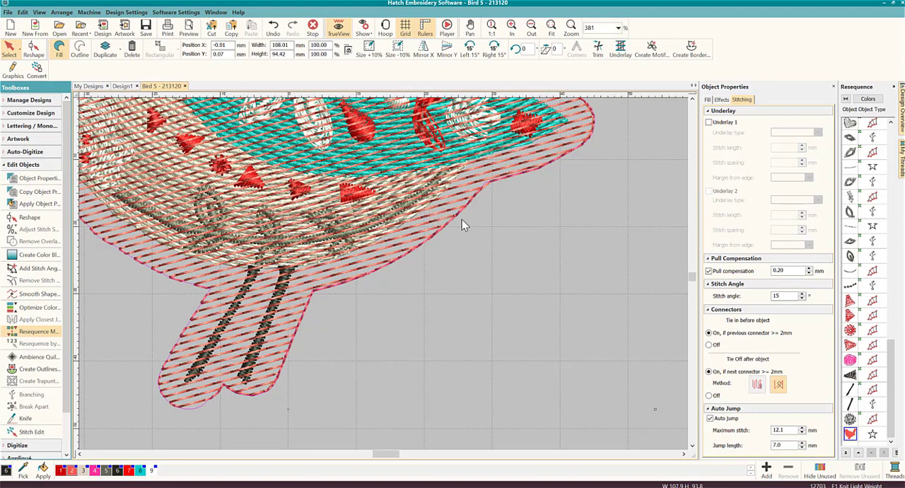
click(707, 99)
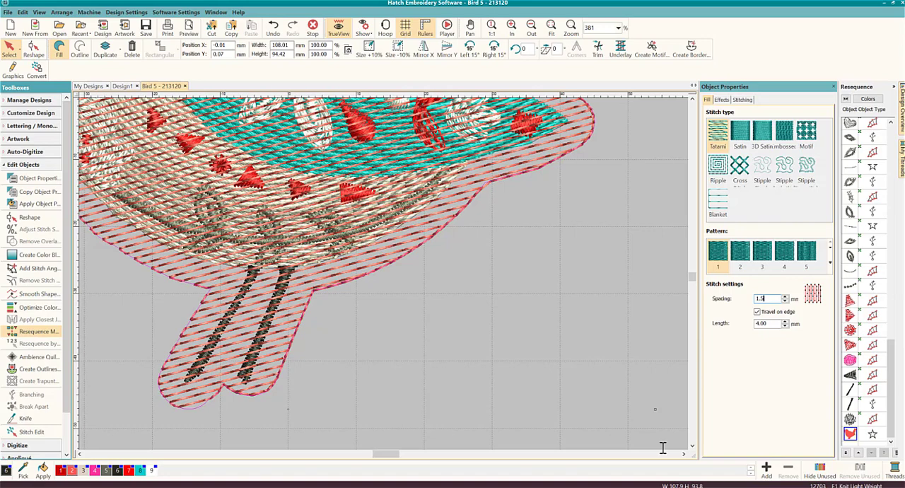
text(1.50)
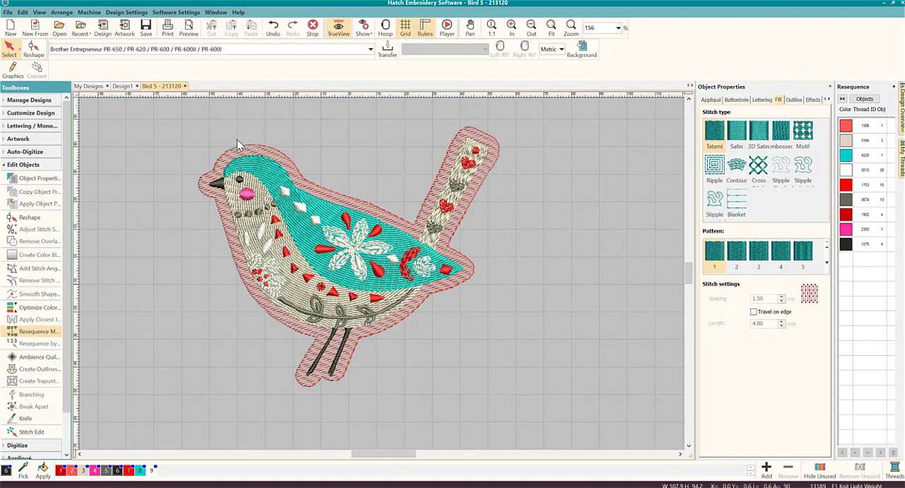
mouse_move(550, 222)
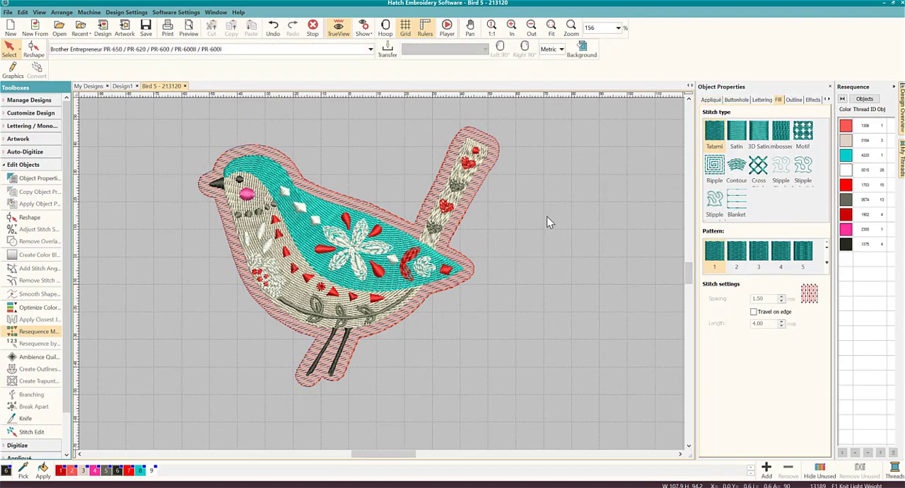
mouse_move(515, 147)
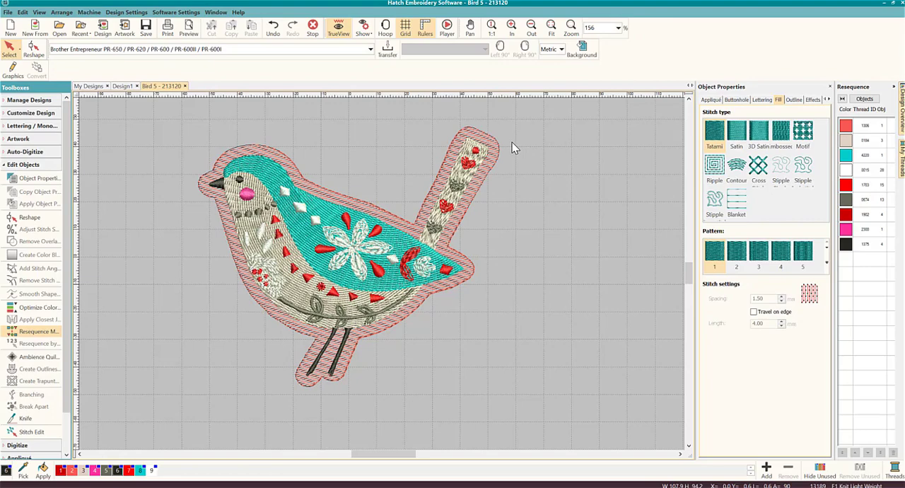
mouse_move(490, 172)
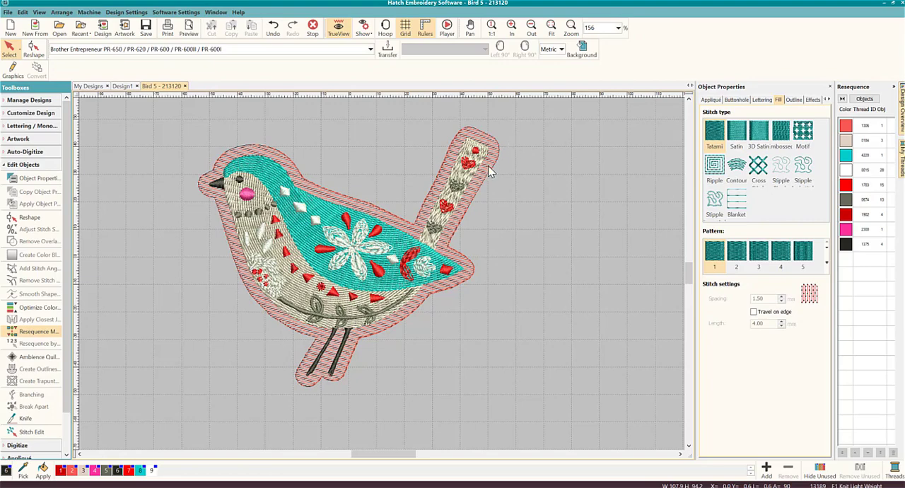
mouse_move(421, 216)
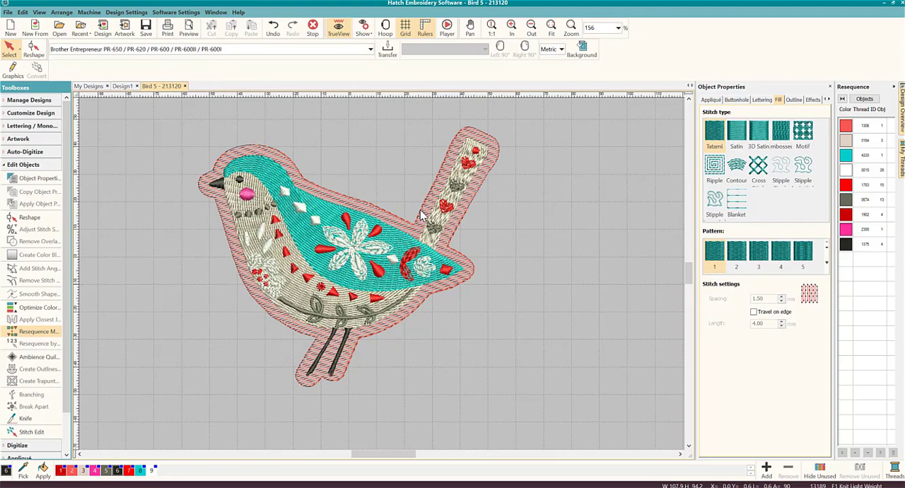
mouse_move(460, 226)
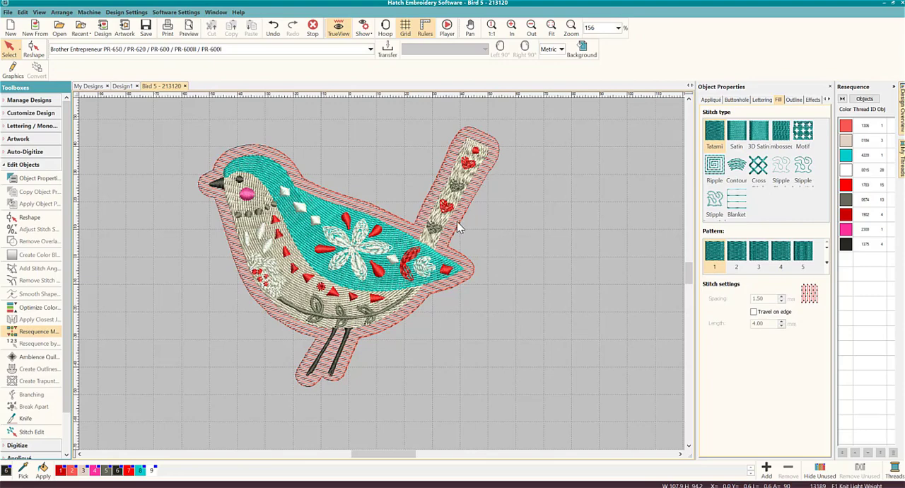
mouse_move(463, 226)
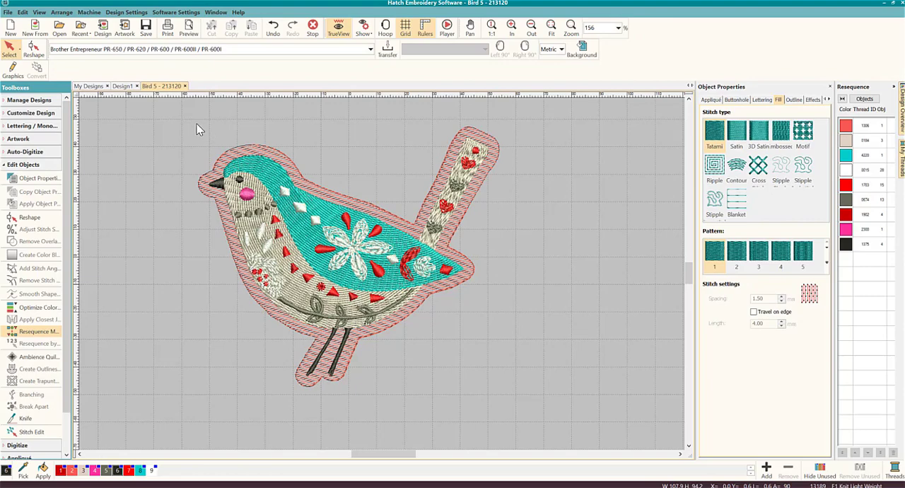
mouse_move(275, 176)
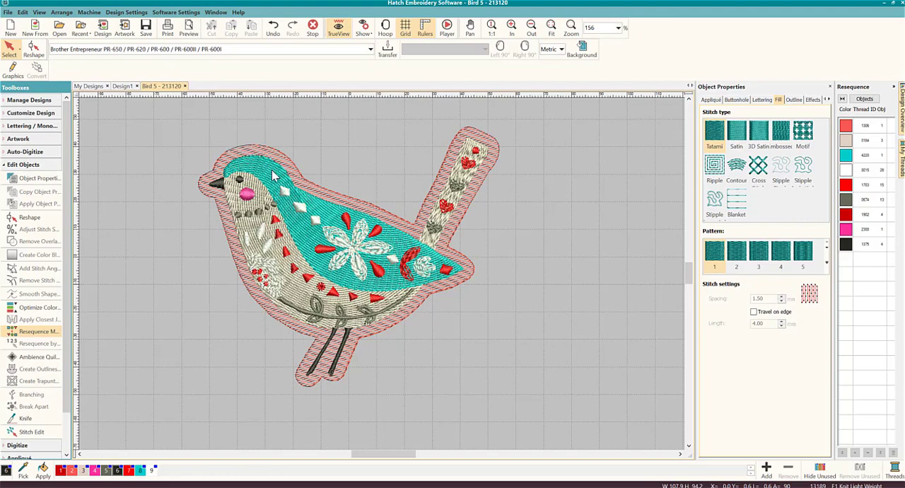
mouse_move(309, 193)
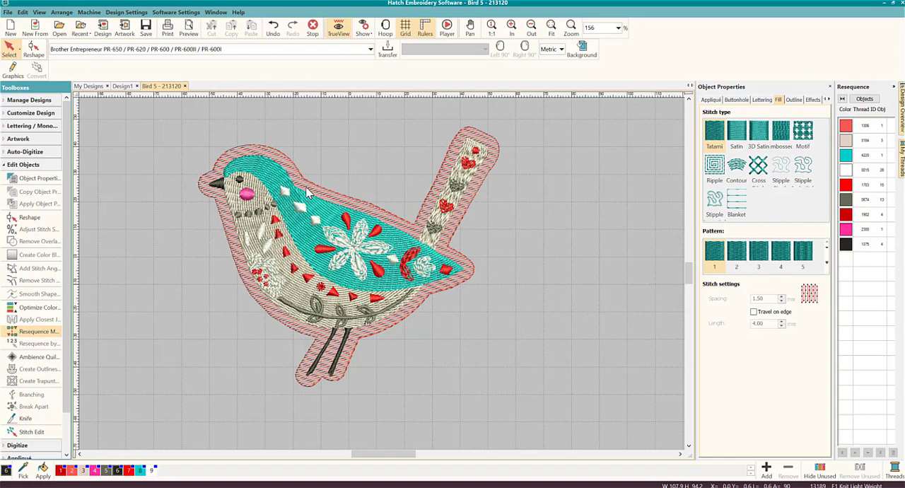
mouse_move(360, 205)
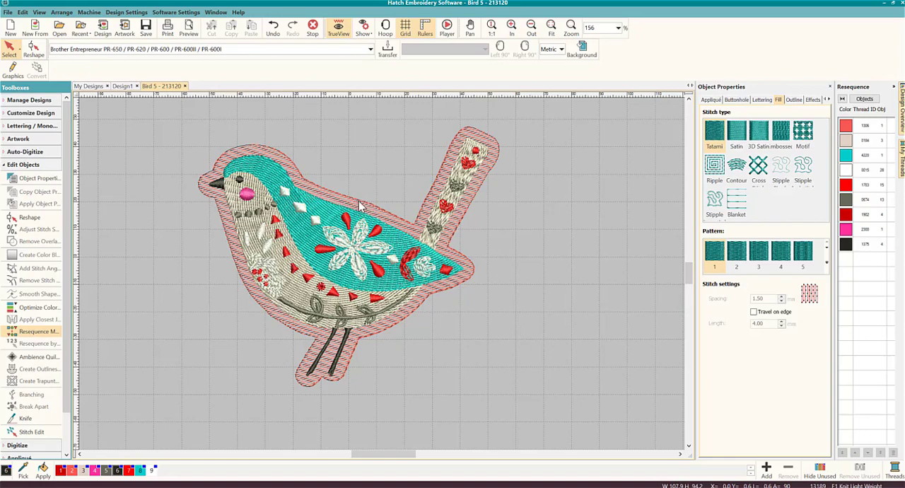
mouse_move(333, 214)
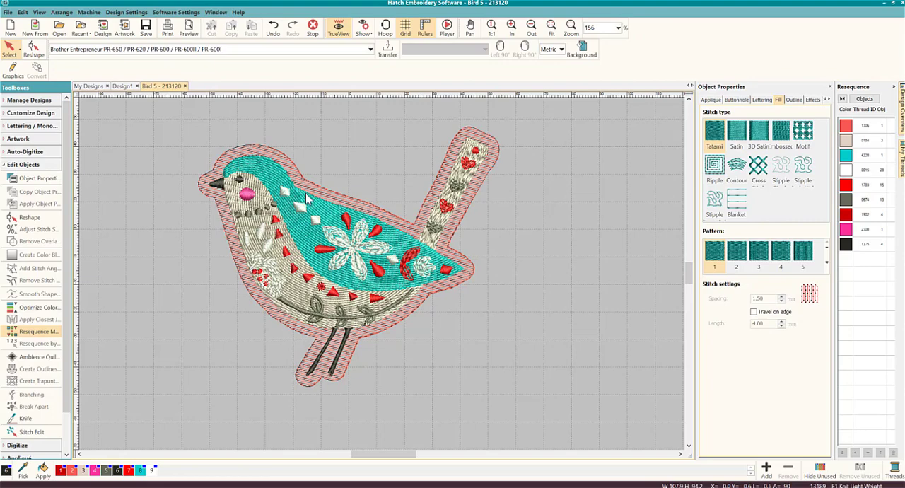
mouse_move(283, 259)
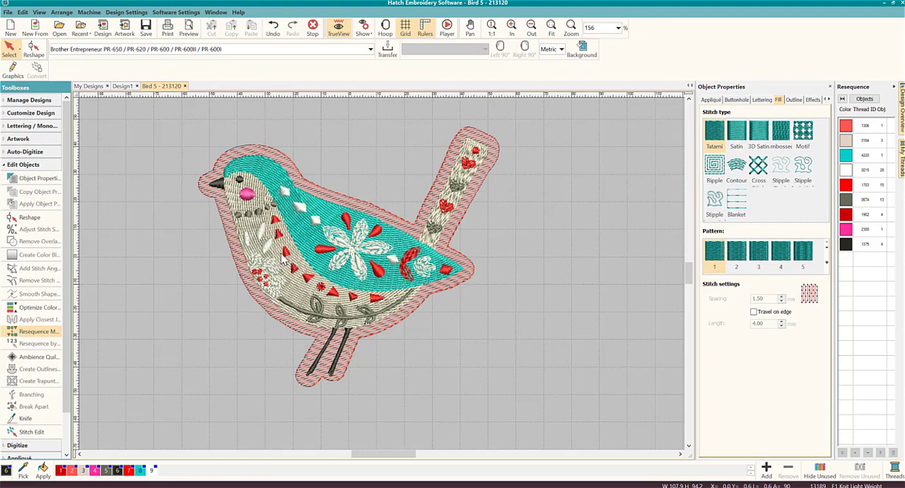
mouse_move(596, 414)
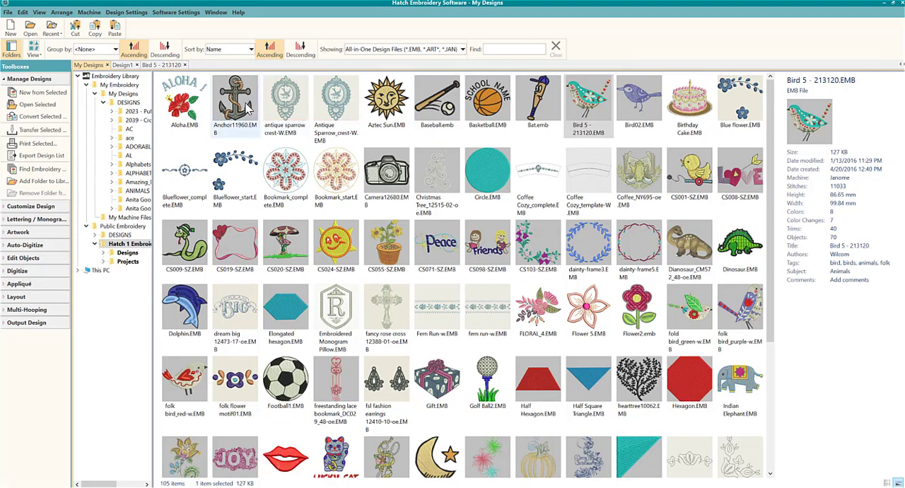
Step: Select and open Baseball.emb from the My Designs library
click(436, 103)
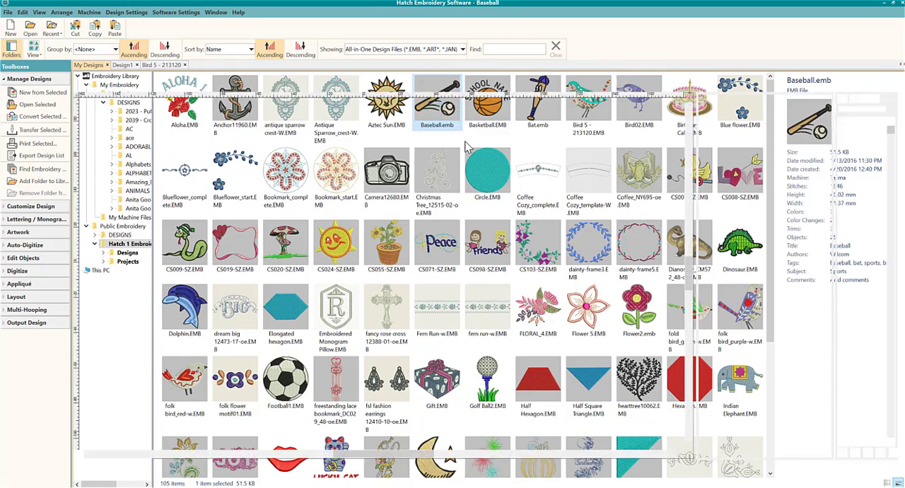
double_click(436, 102)
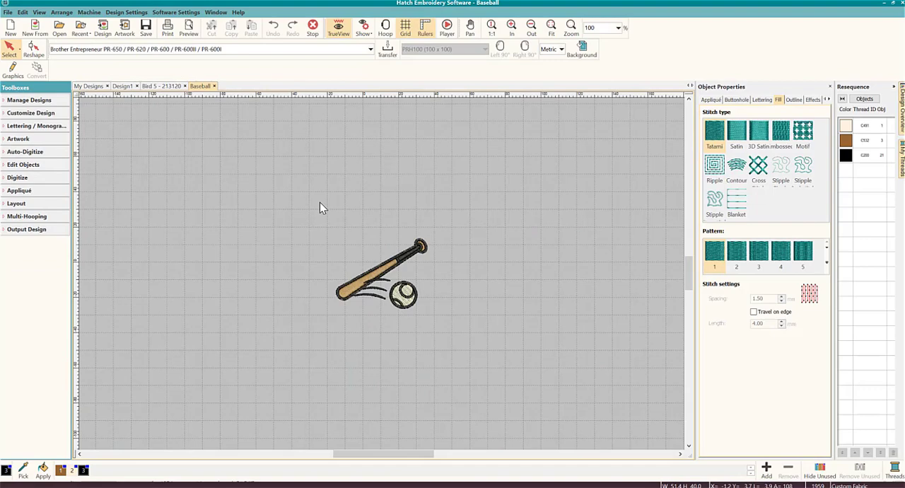
Step: Select the bat and ball and create a merged 4 mm C200 Royal common offset outline
click(382, 272)
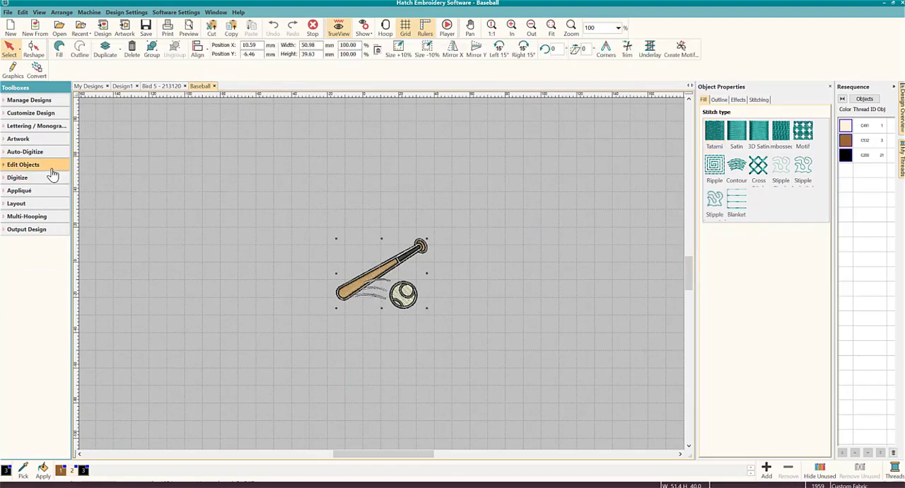
click(23, 164)
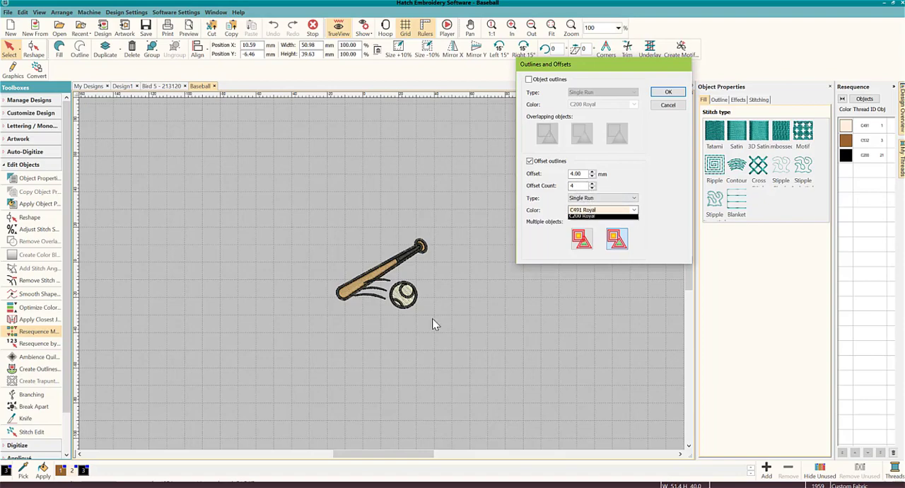
click(585, 210)
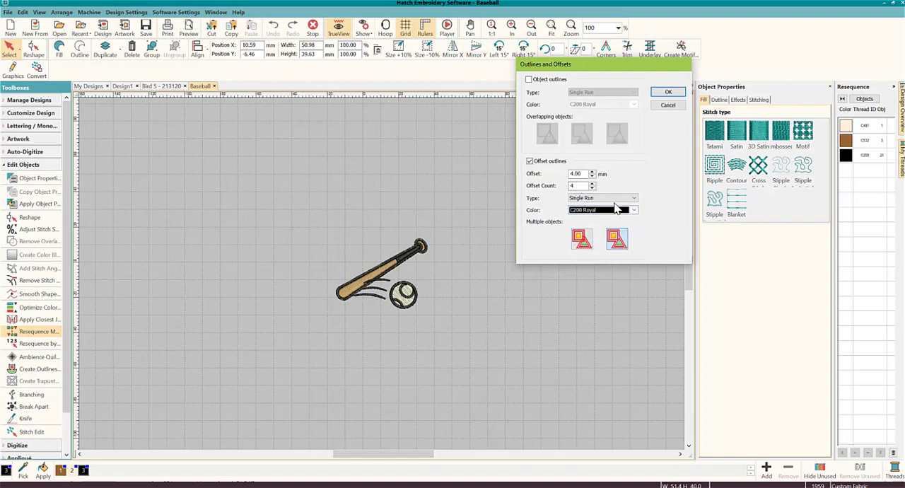
mouse_move(615, 239)
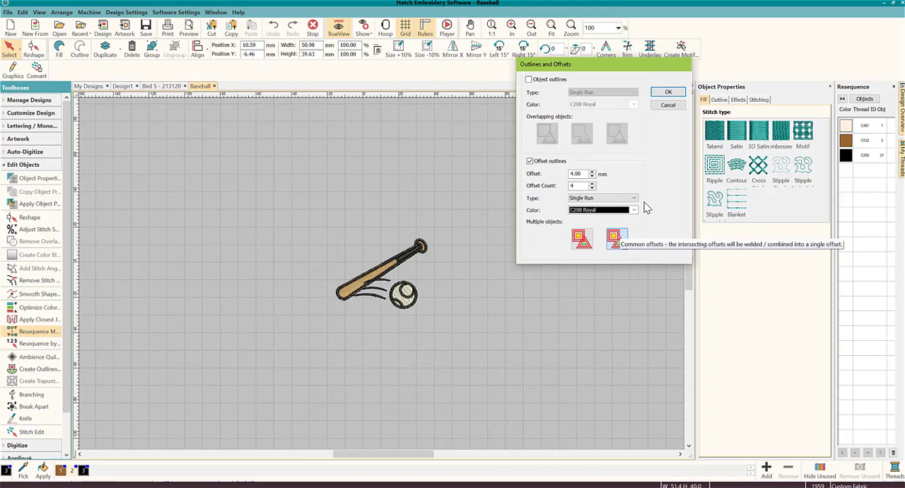
click(667, 91)
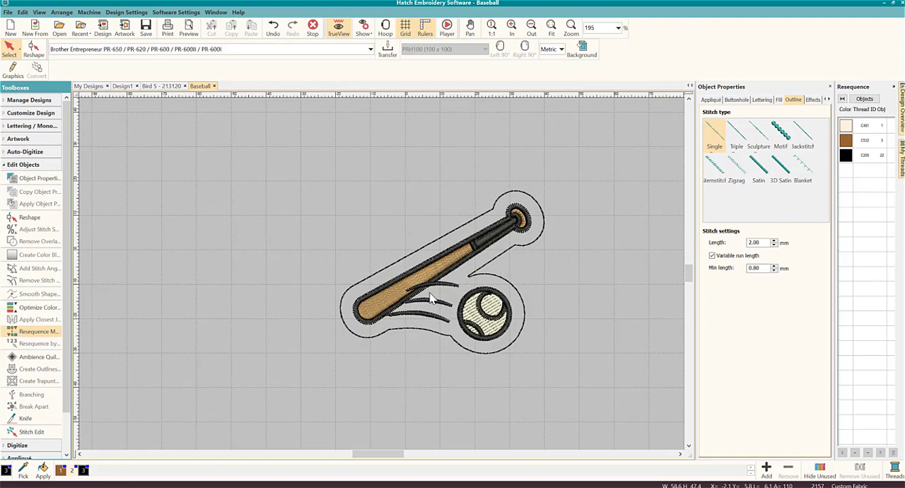
mouse_move(375, 278)
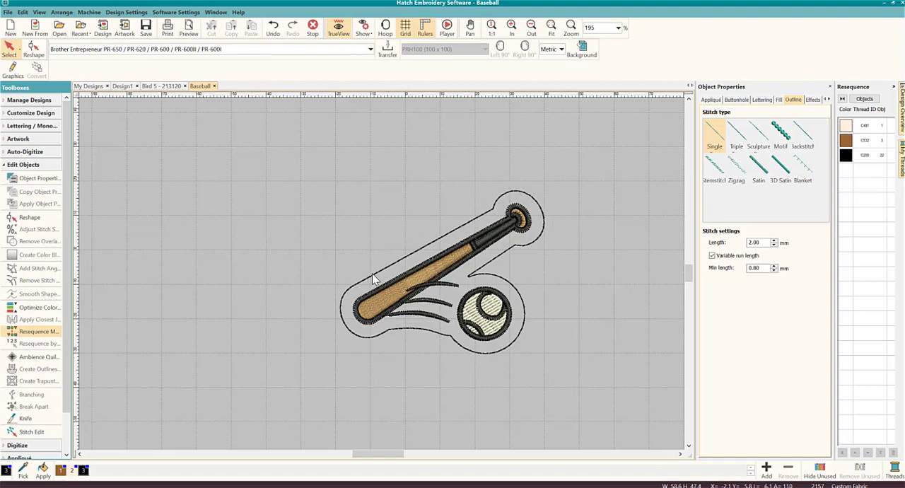
mouse_move(536, 245)
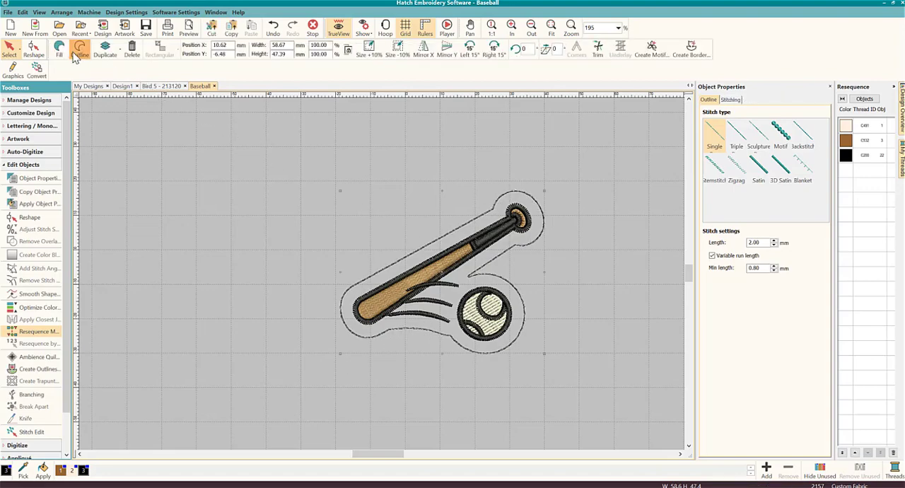
Step: Convert the offset outline to a tatami fill with 1.5 mm spacing and travel on edge
click(60, 46)
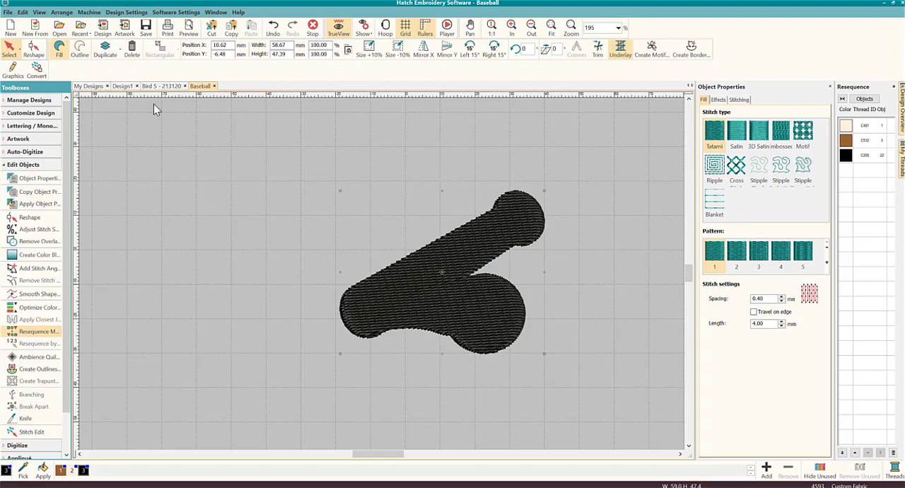
mouse_move(343, 166)
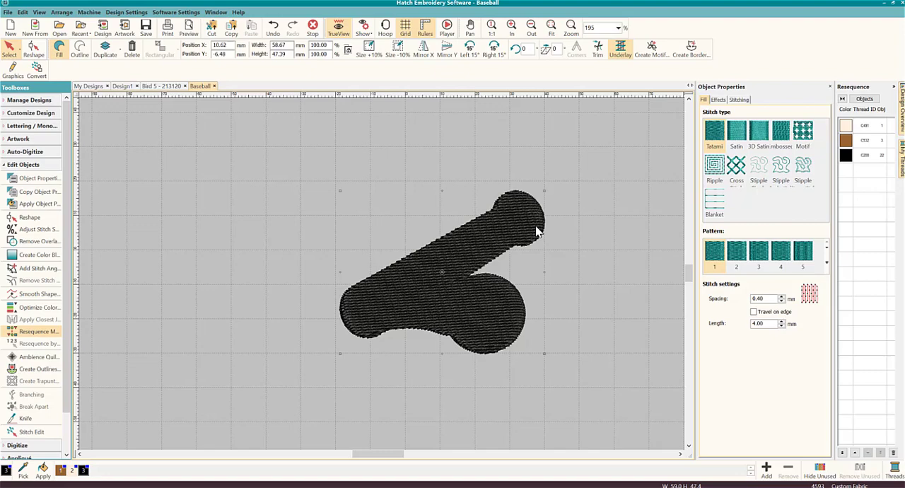
mouse_move(266, 171)
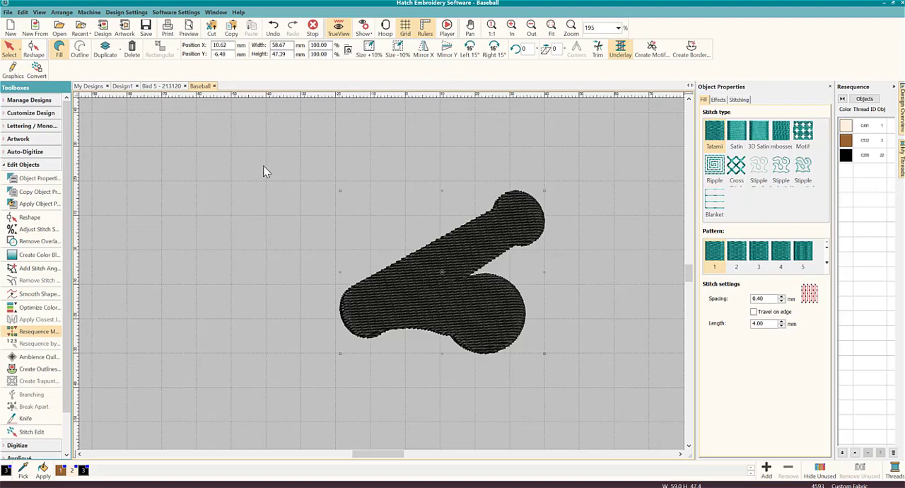
mouse_move(569, 240)
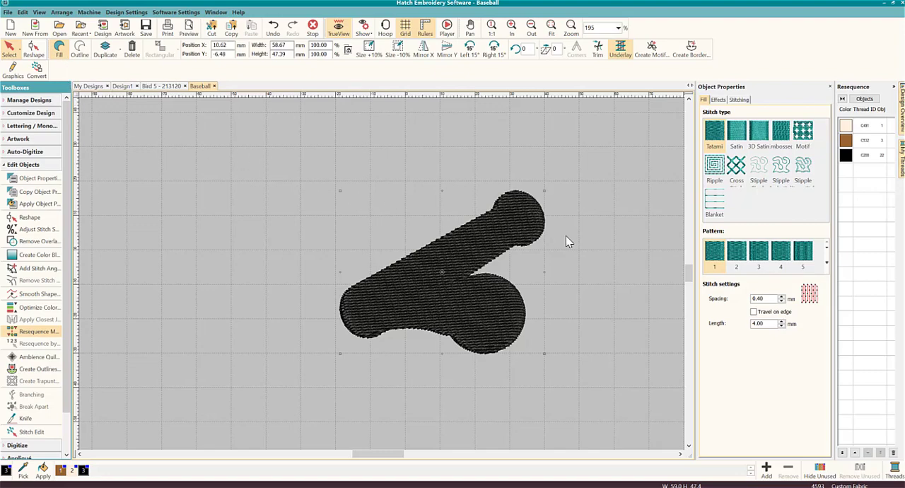
triple_click(764, 299)
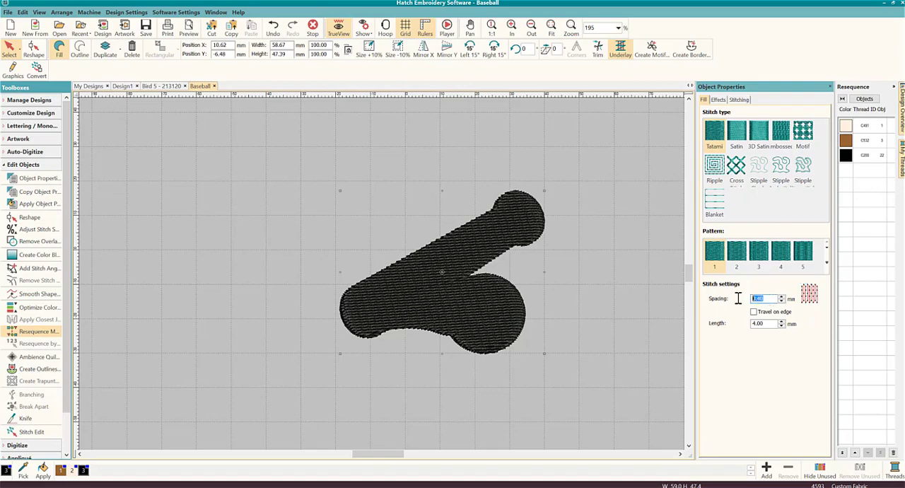
text(1.5)
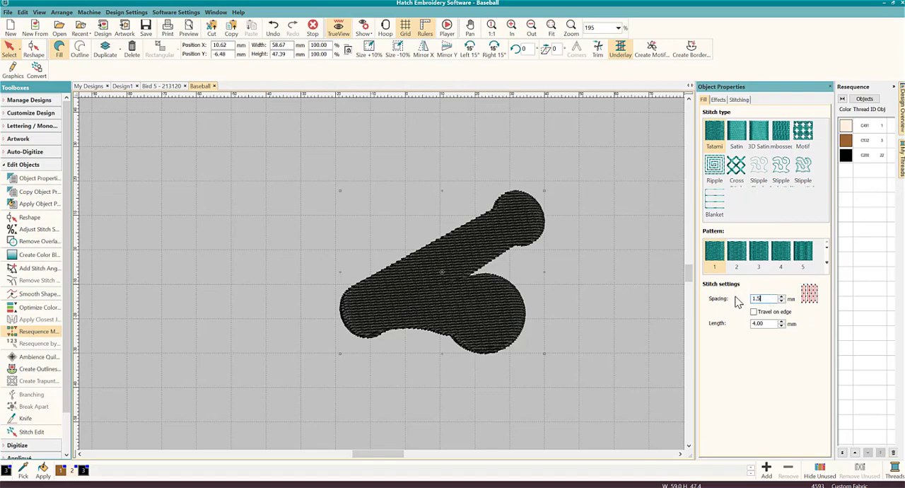
click(754, 312)
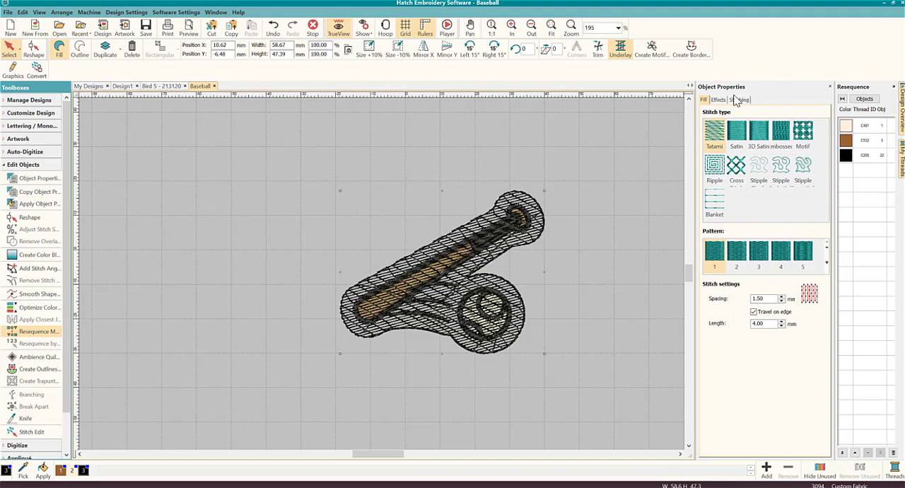
click(738, 99)
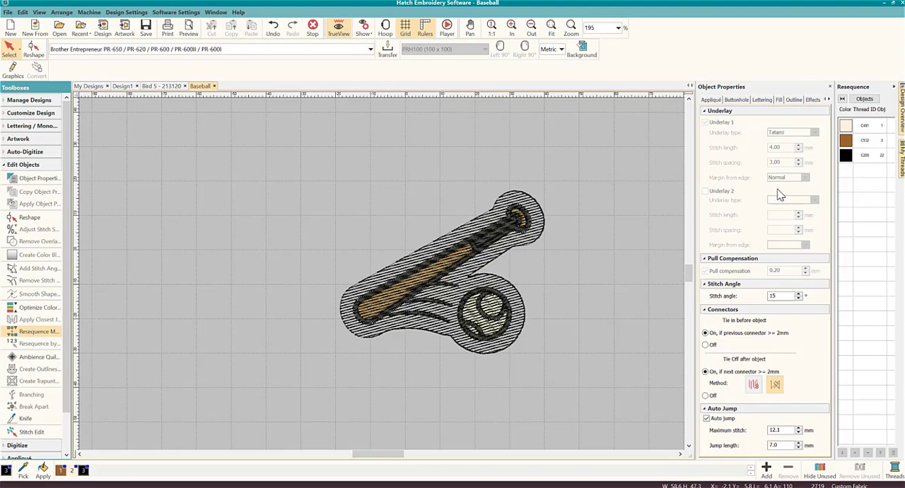
mouse_move(533, 247)
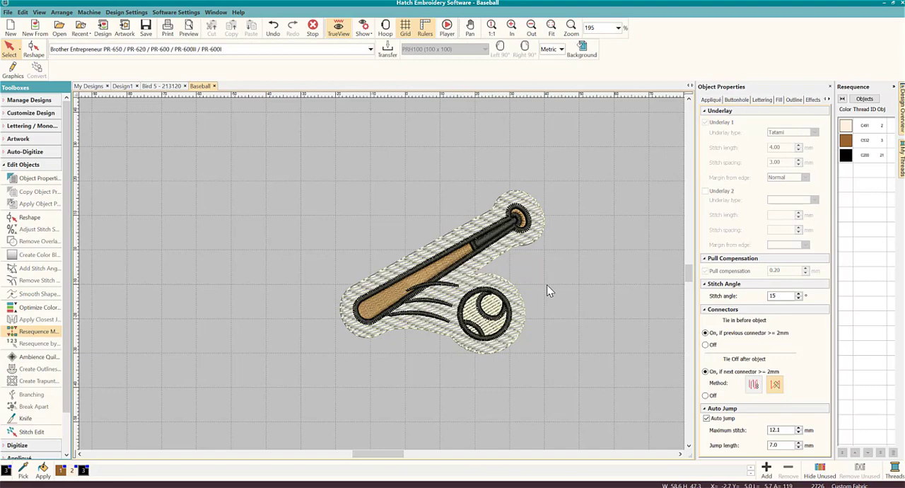
mouse_move(473, 318)
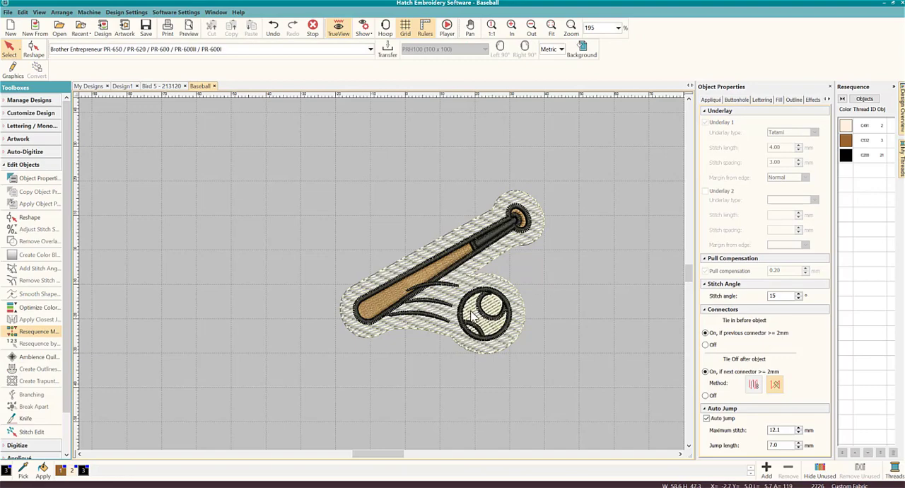
mouse_move(521, 334)
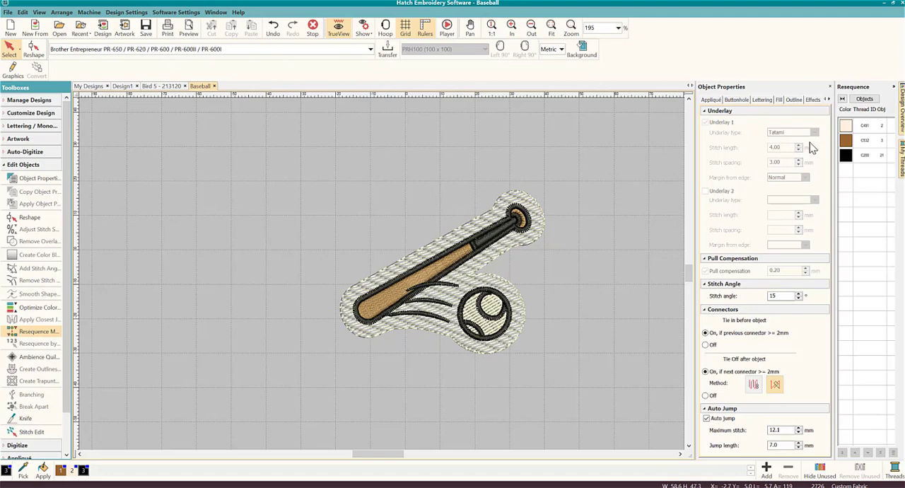
Step: Check in Resequence Objects that the cream background fill stitches first
click(868, 98)
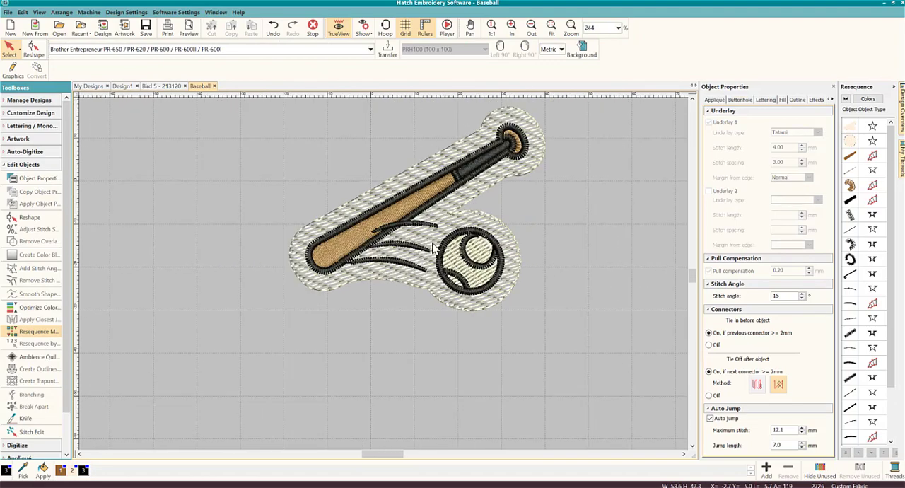
mouse_move(477, 226)
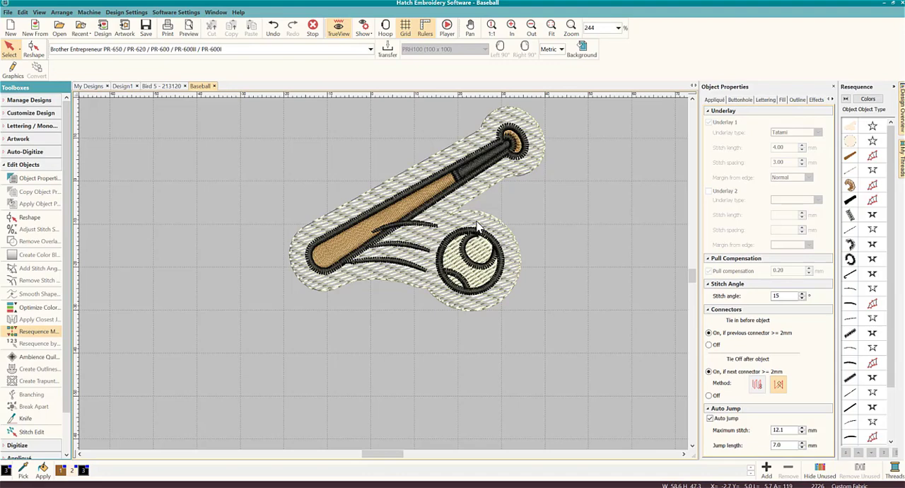